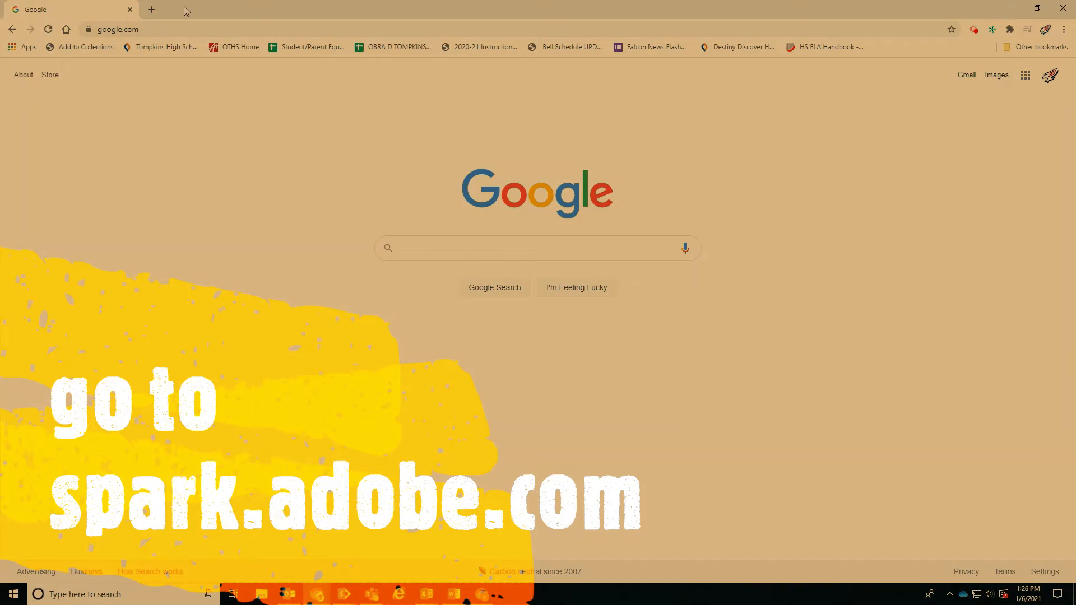
Search Google for 'adobe spark' from the browser address bar.
click(117, 29)
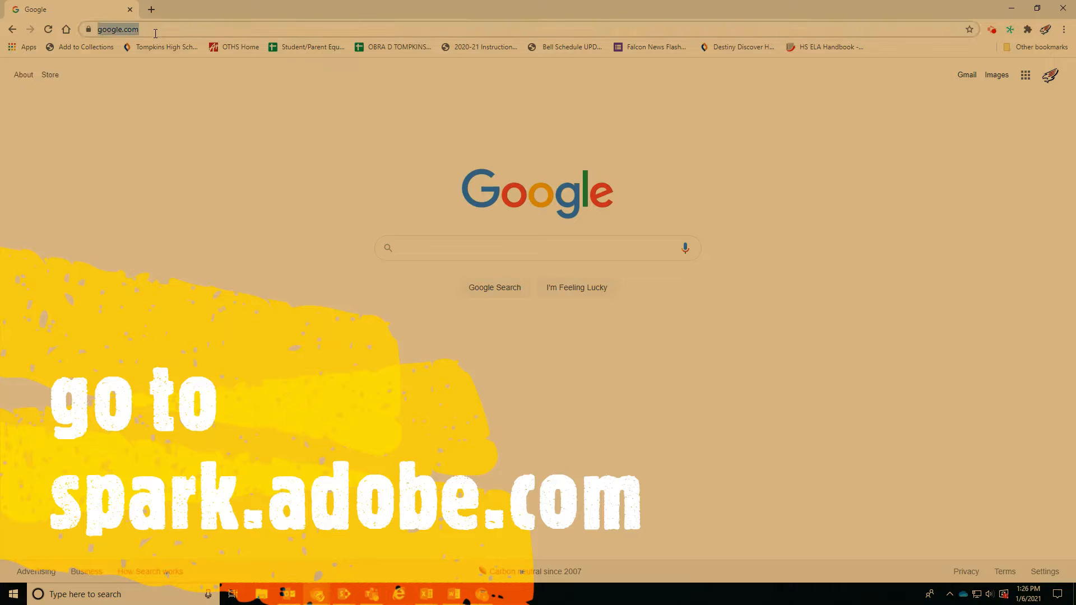
mouse_move(150, 130)
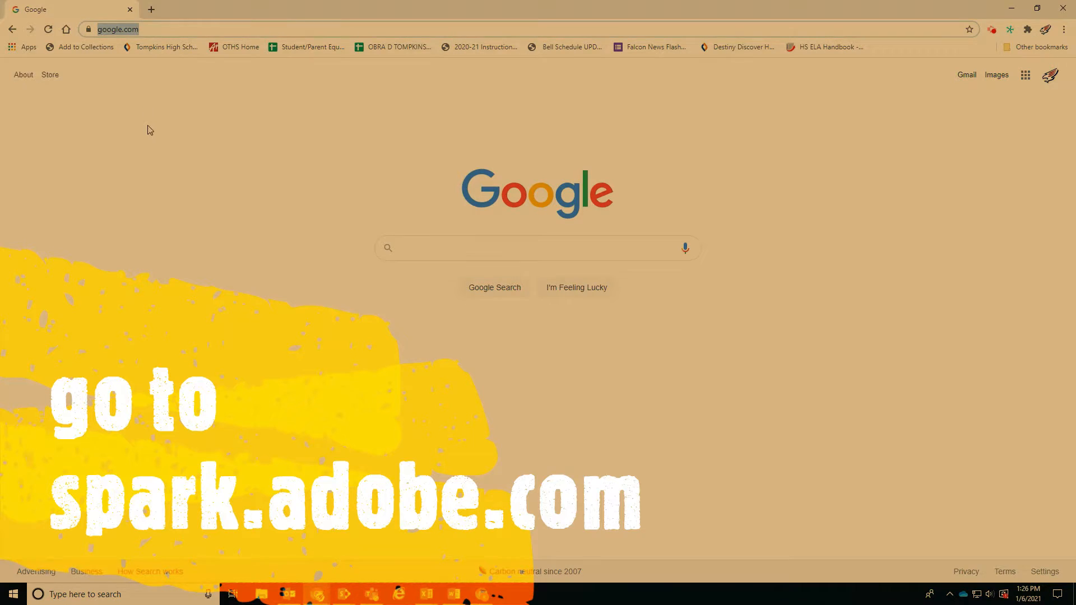
text(adobe spark)
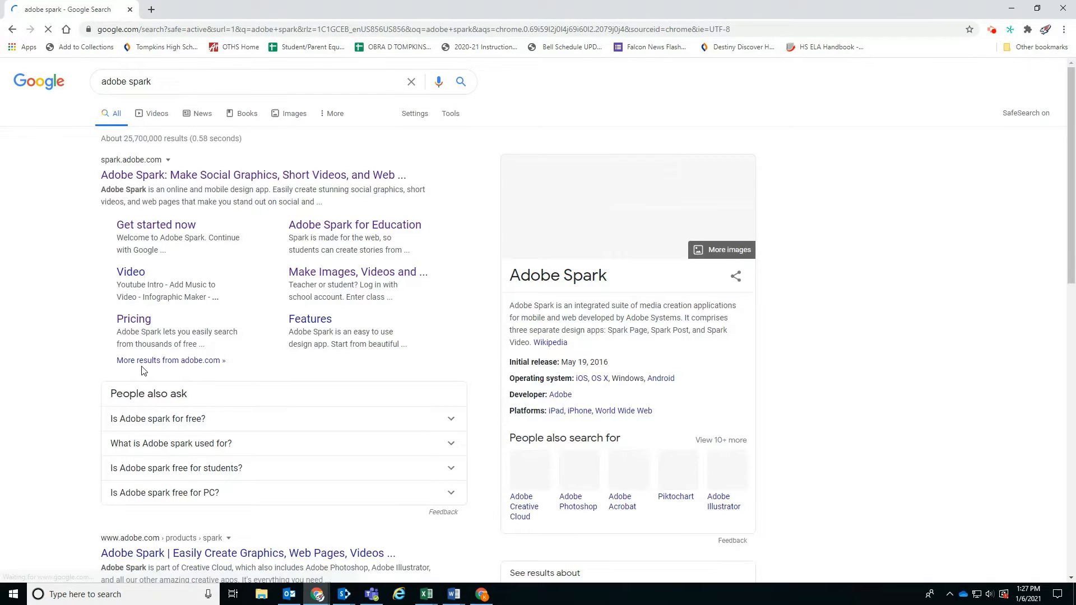
Open spark.adobe.com from the search results and go to its Sign In page.
click(253, 174)
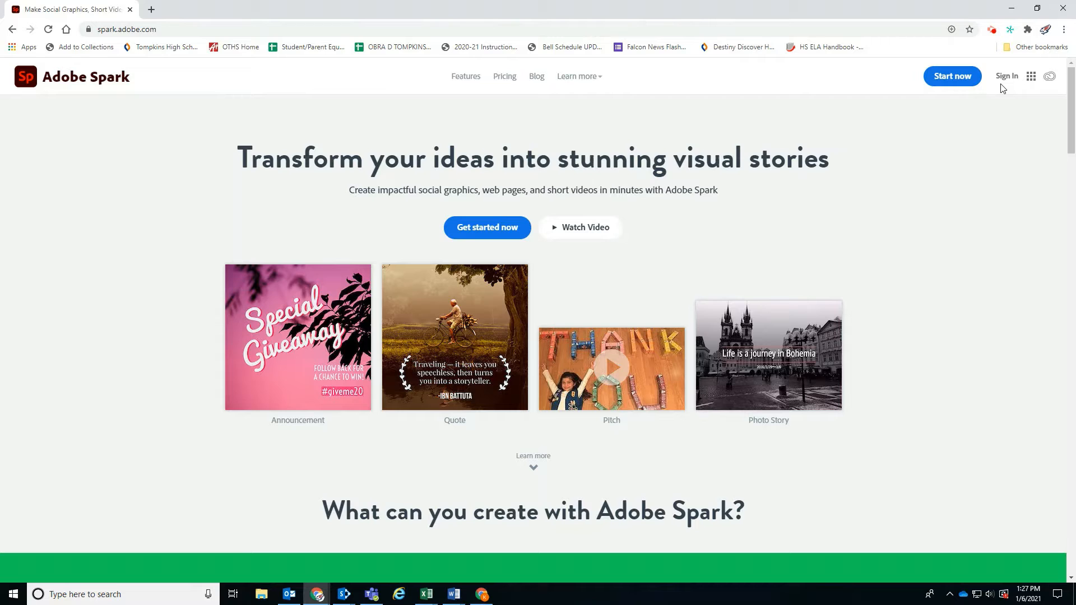
mouse_move(951, 76)
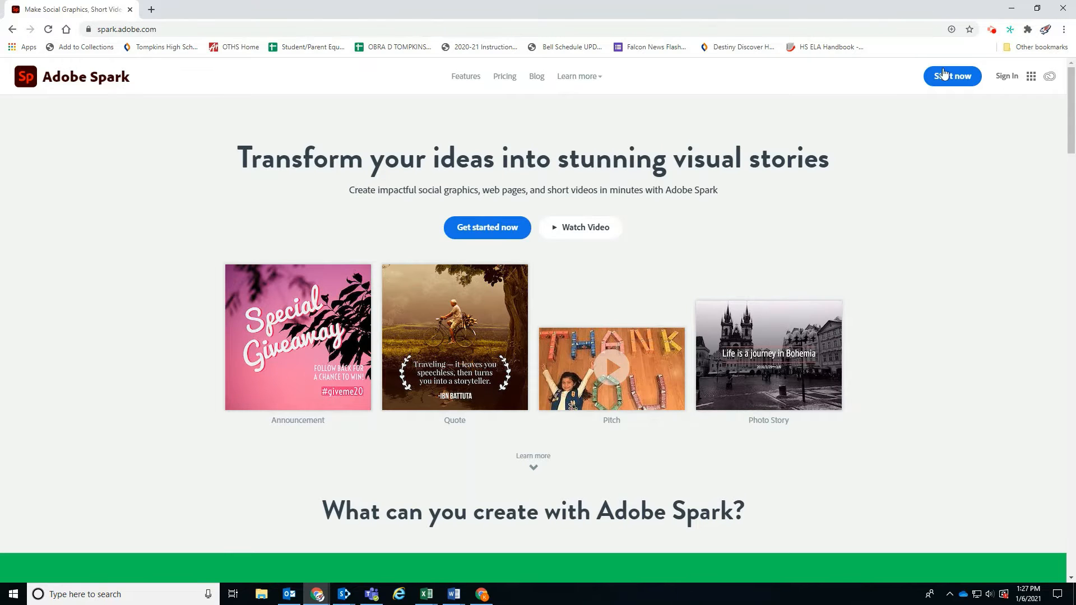
mouse_move(1007, 76)
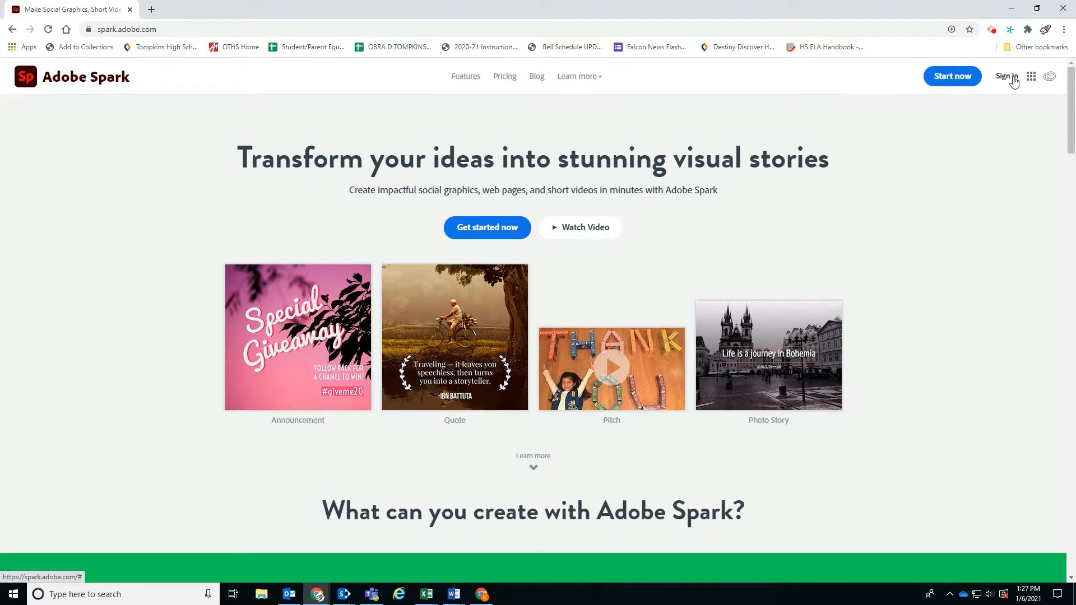
click(1005, 77)
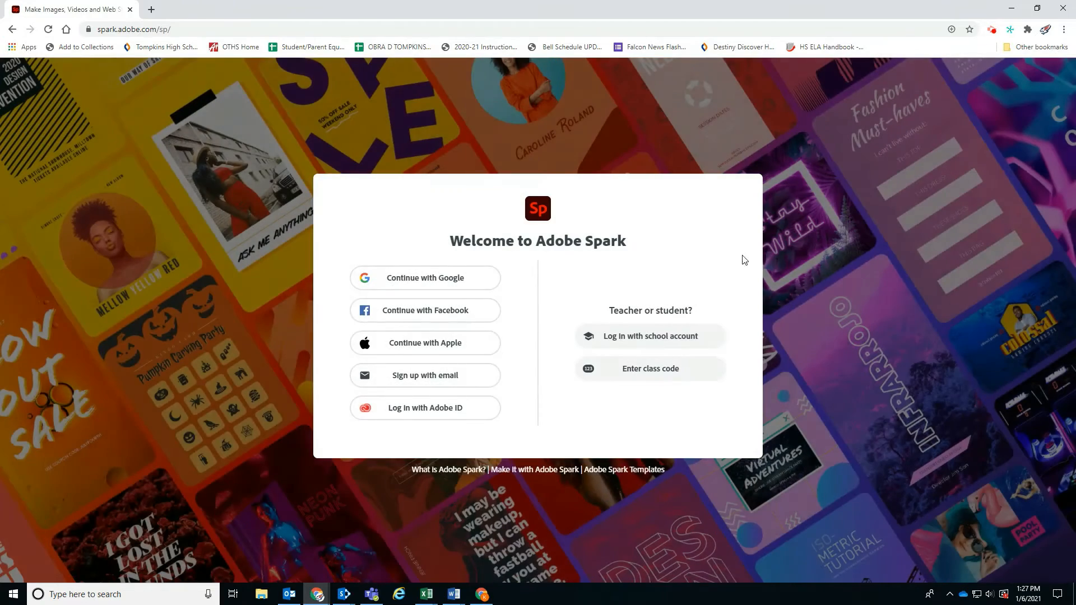
Log in to Adobe Spark with an Adobe ID using the entered email.
click(425, 408)
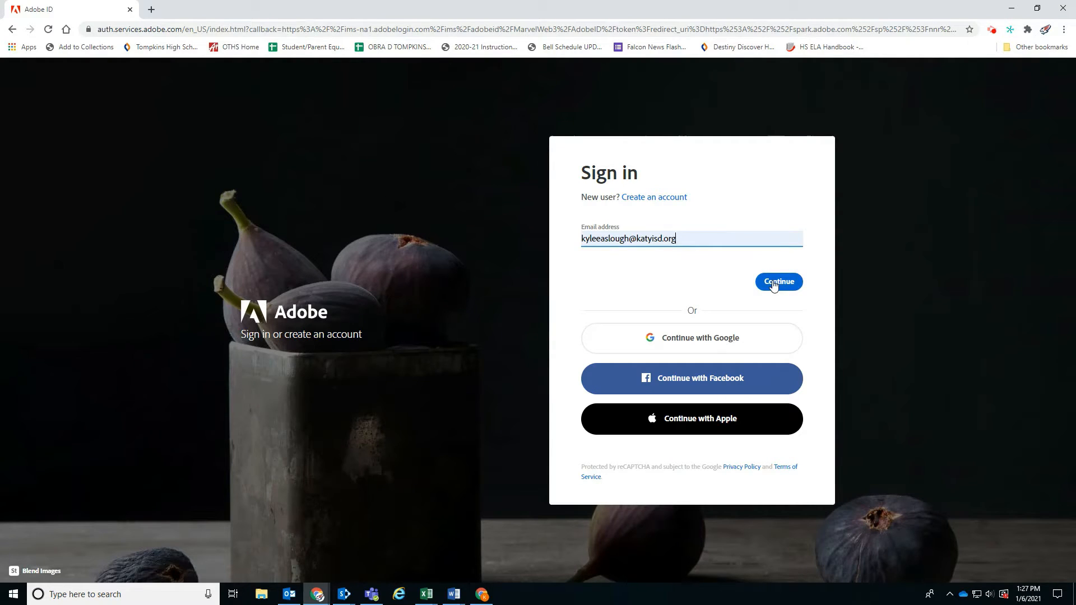
click(778, 282)
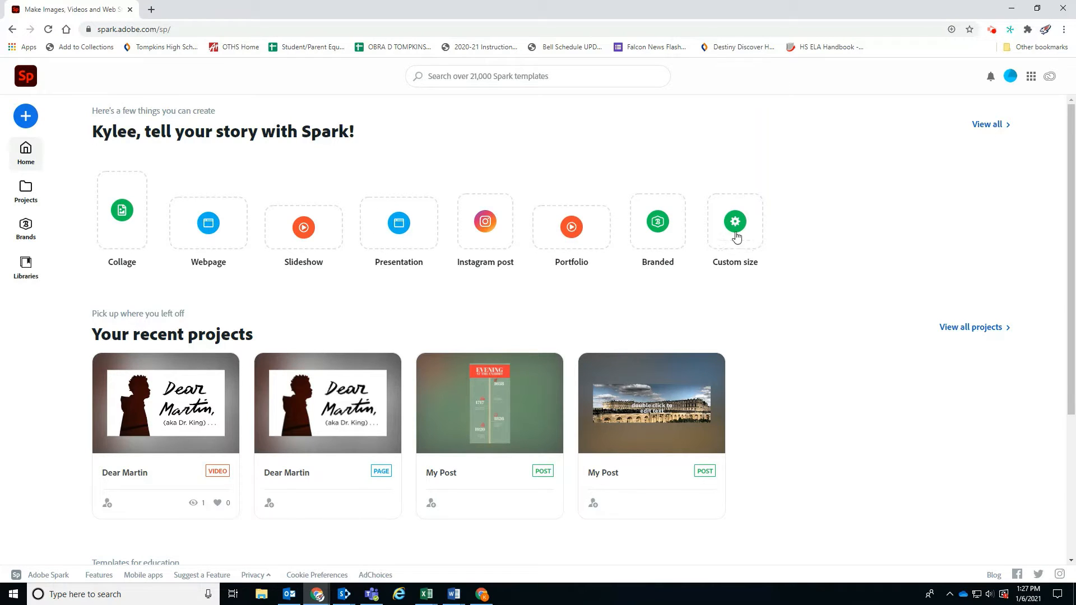
mouse_move(298, 324)
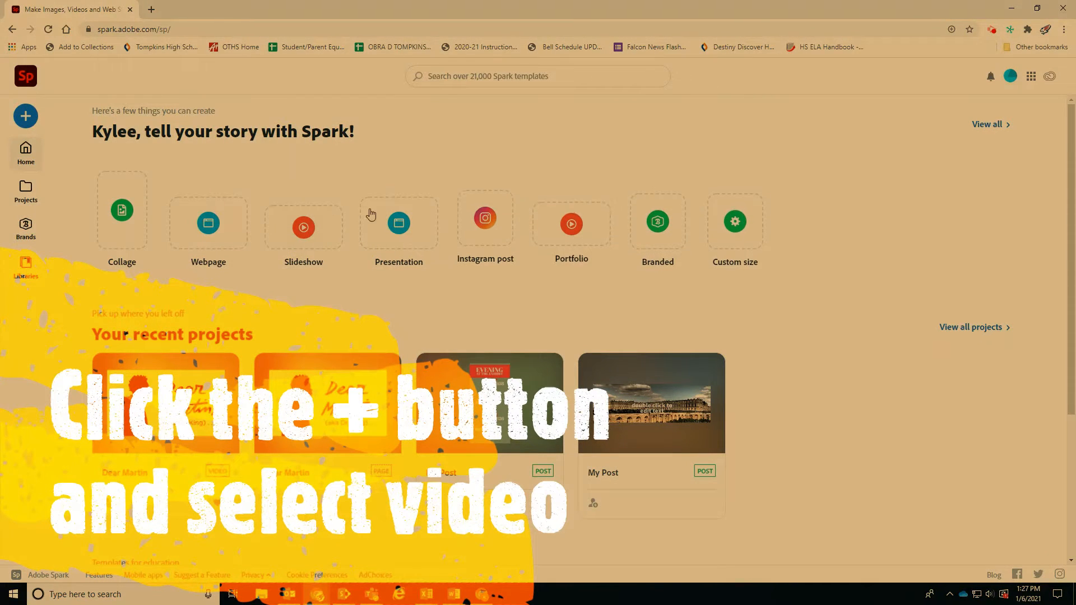
mouse_move(15, 127)
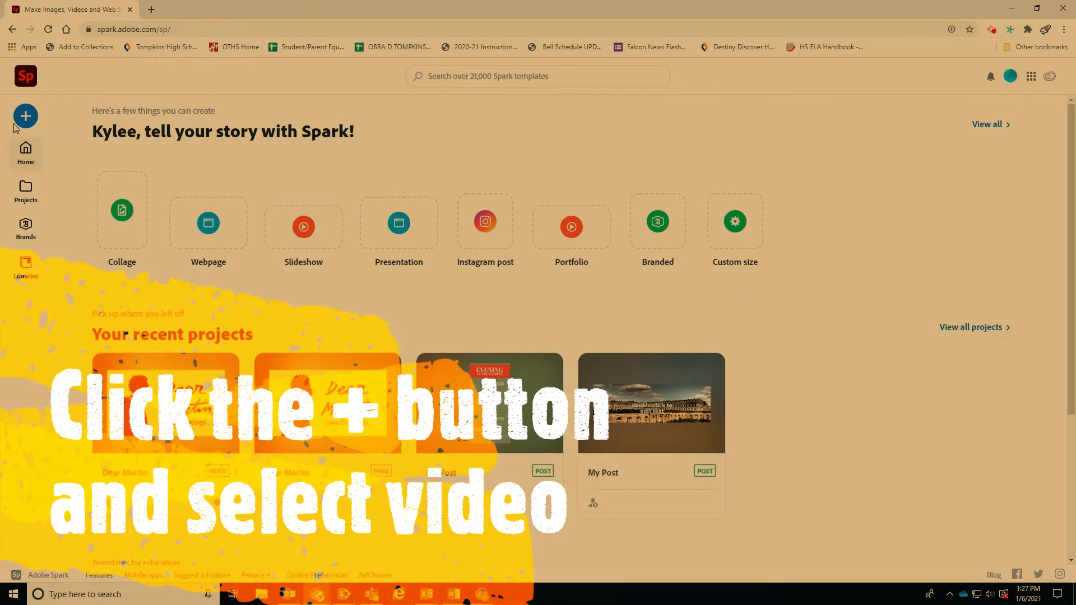
Create a new Video project and type 'Monste' as the story title.
click(25, 116)
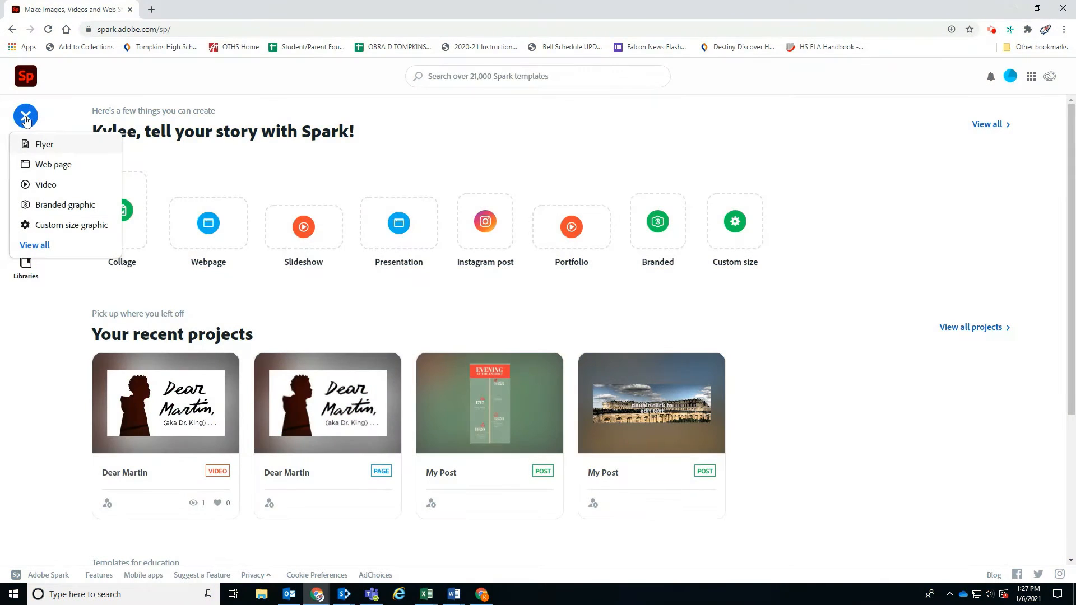
click(46, 183)
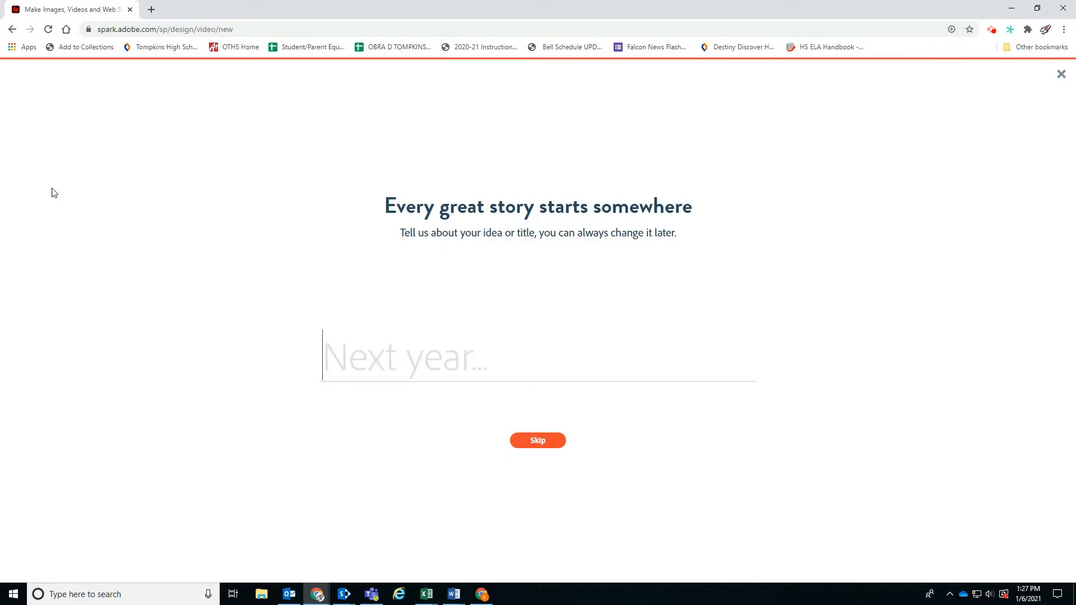
text(Mpn)
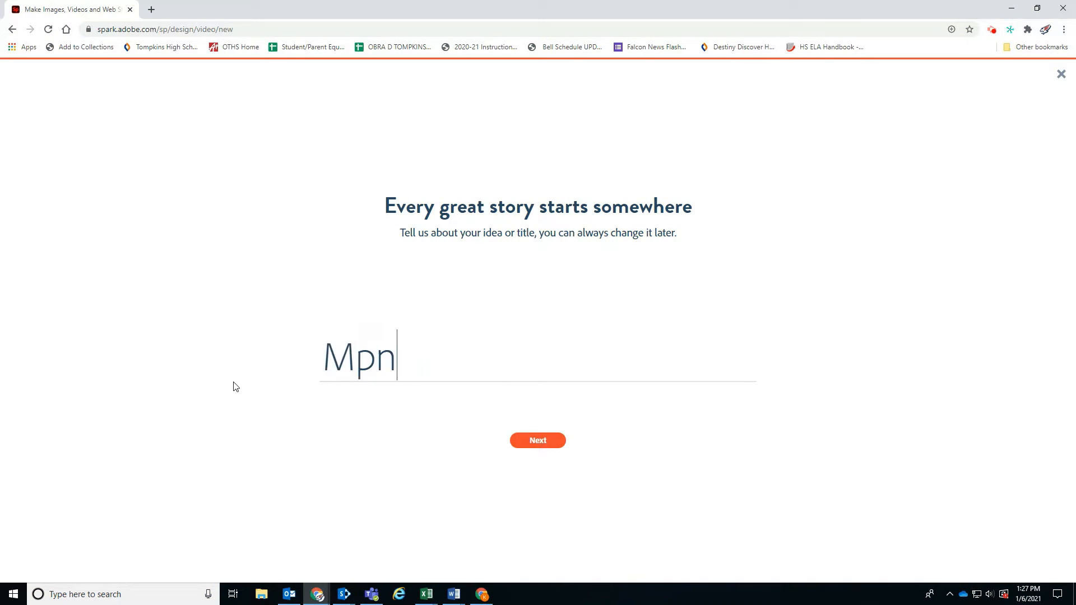
text(Monste)
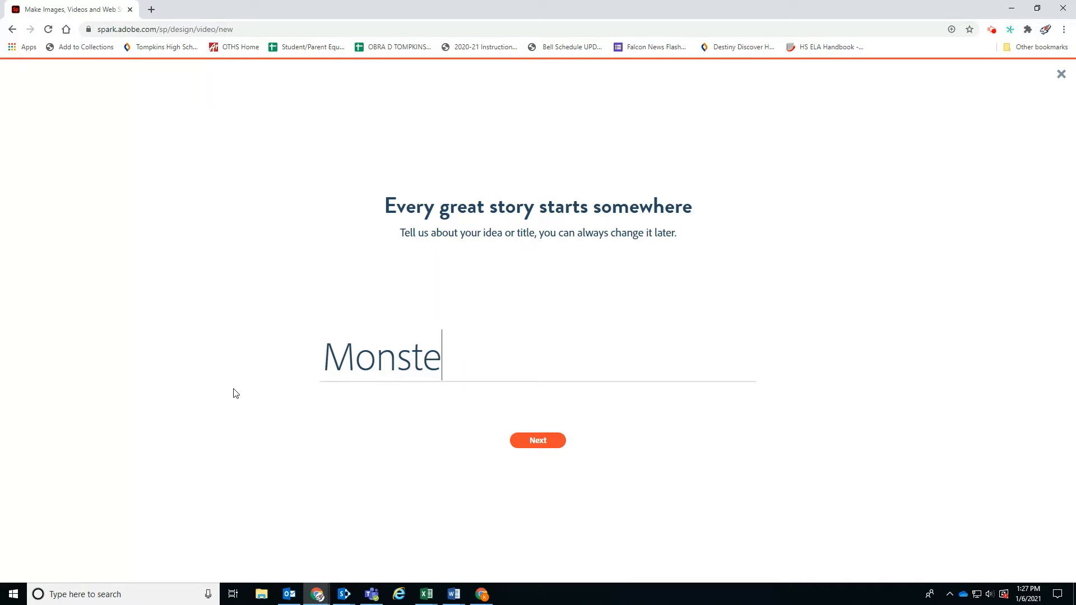
Confirm the title, browse the story templates and pick Show and Tell.
click(537, 440)
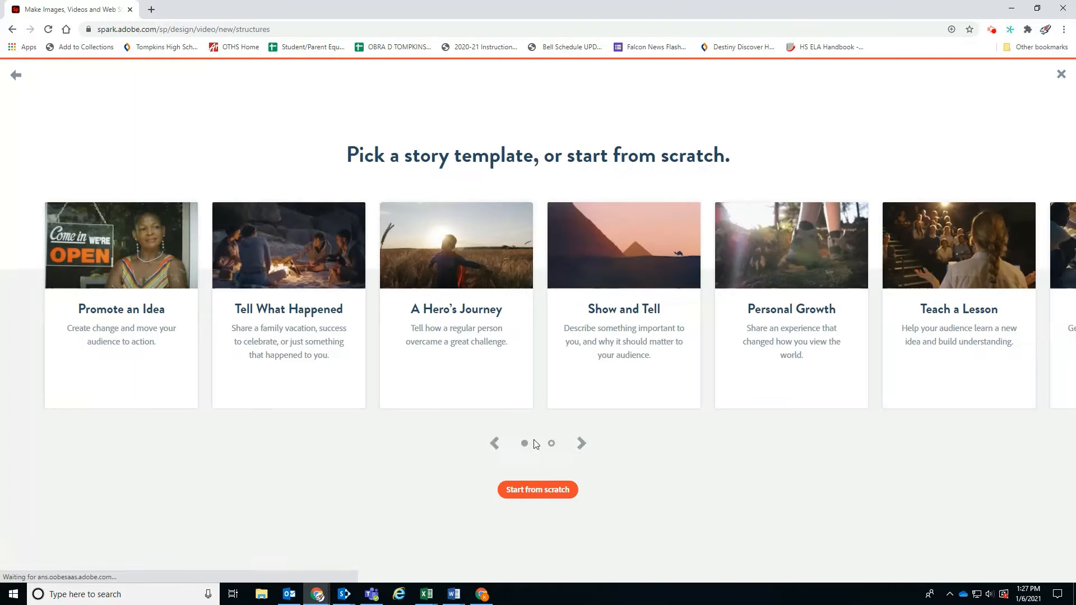
mouse_move(82, 323)
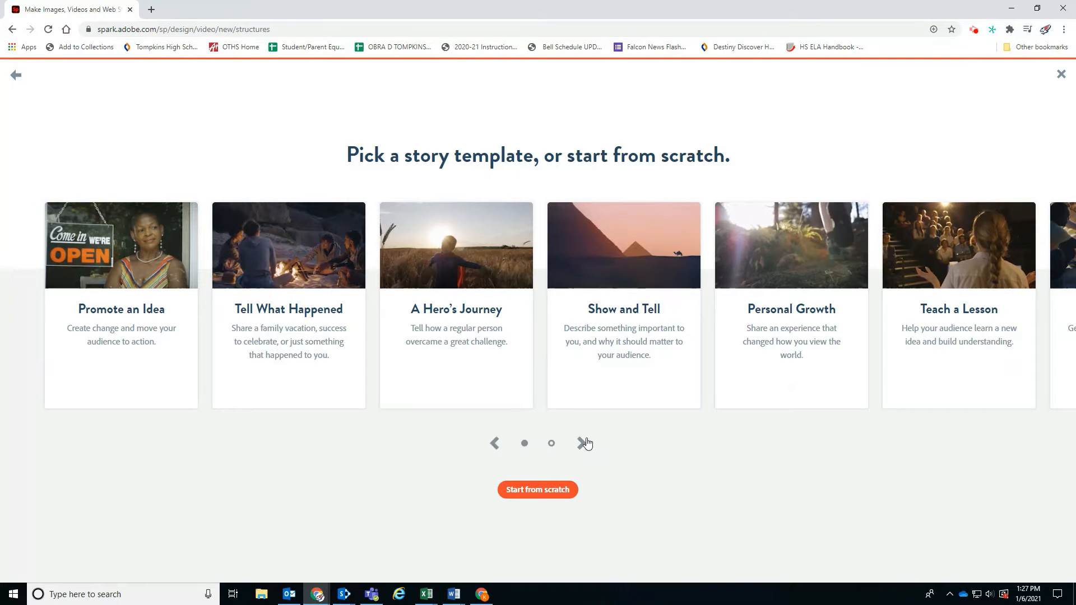
click(582, 443)
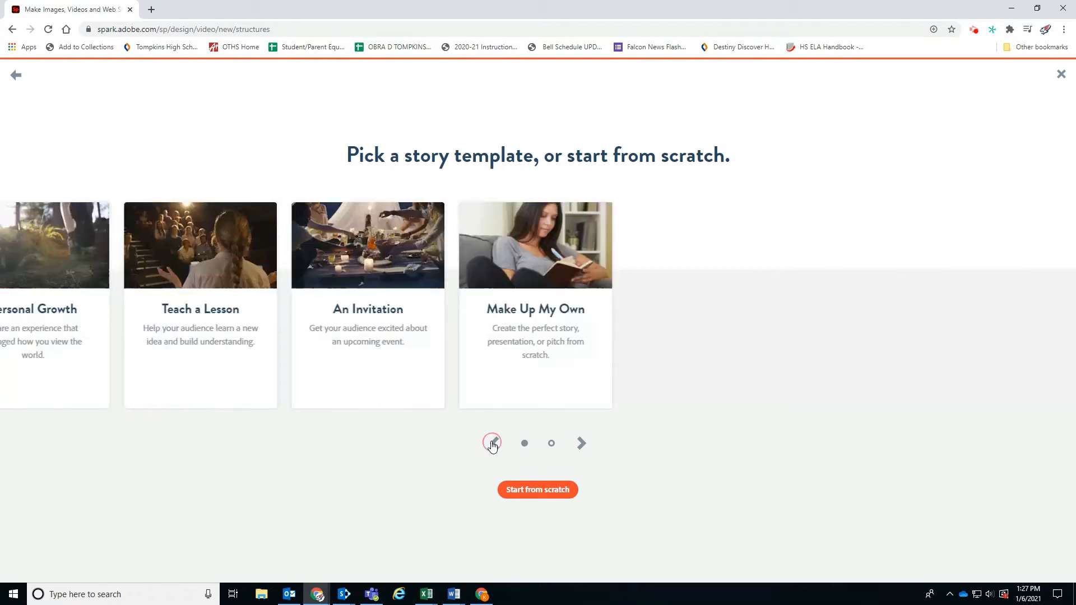
click(491, 443)
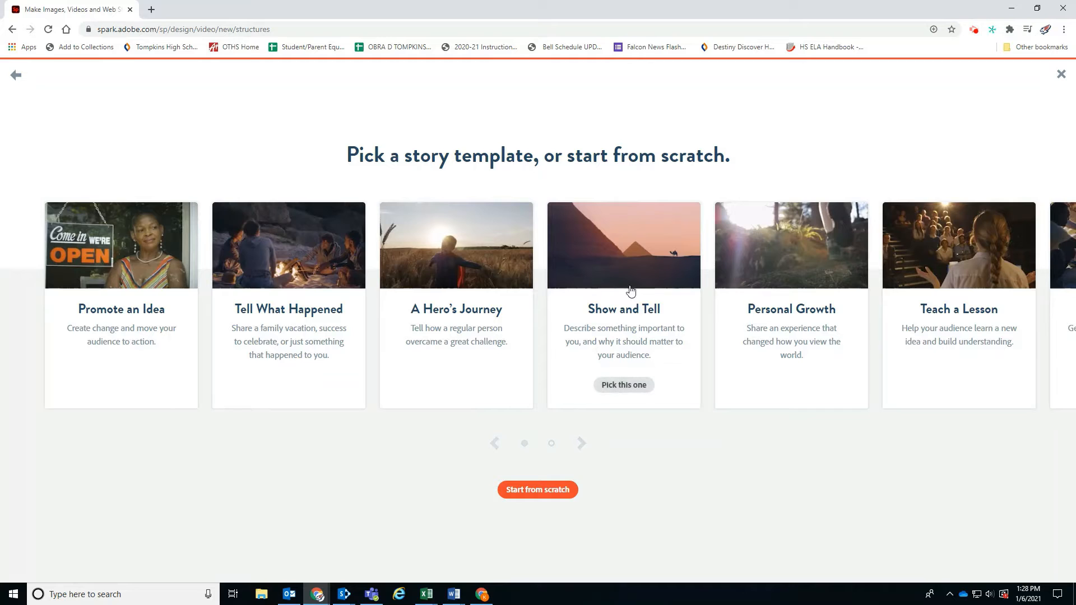
click(623, 384)
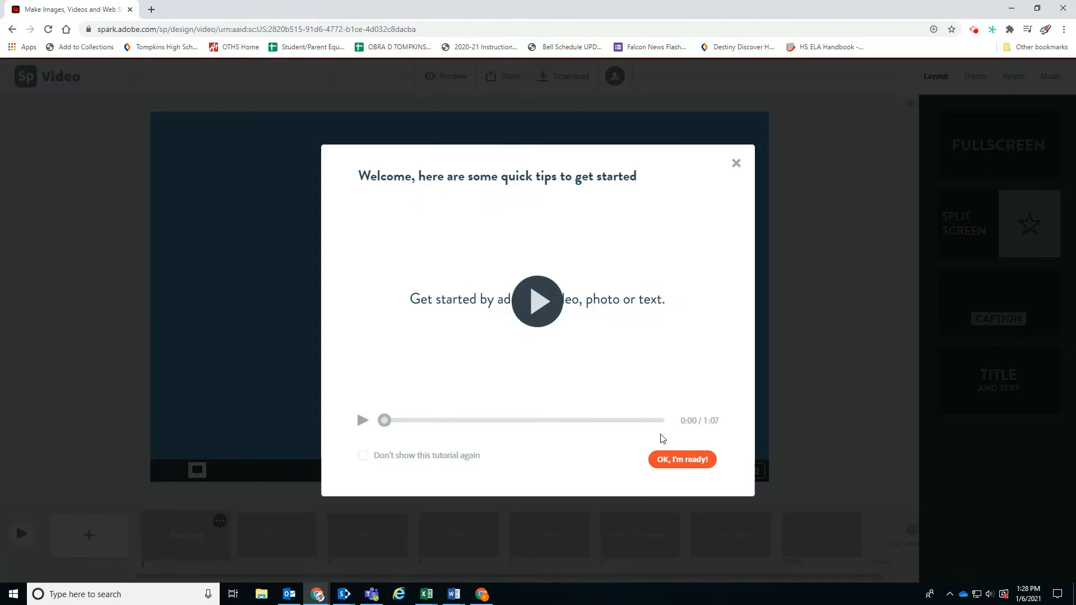
Play the quick tips video, then dismiss the welcome dialog with 'OK, I'm ready!'.
click(537, 302)
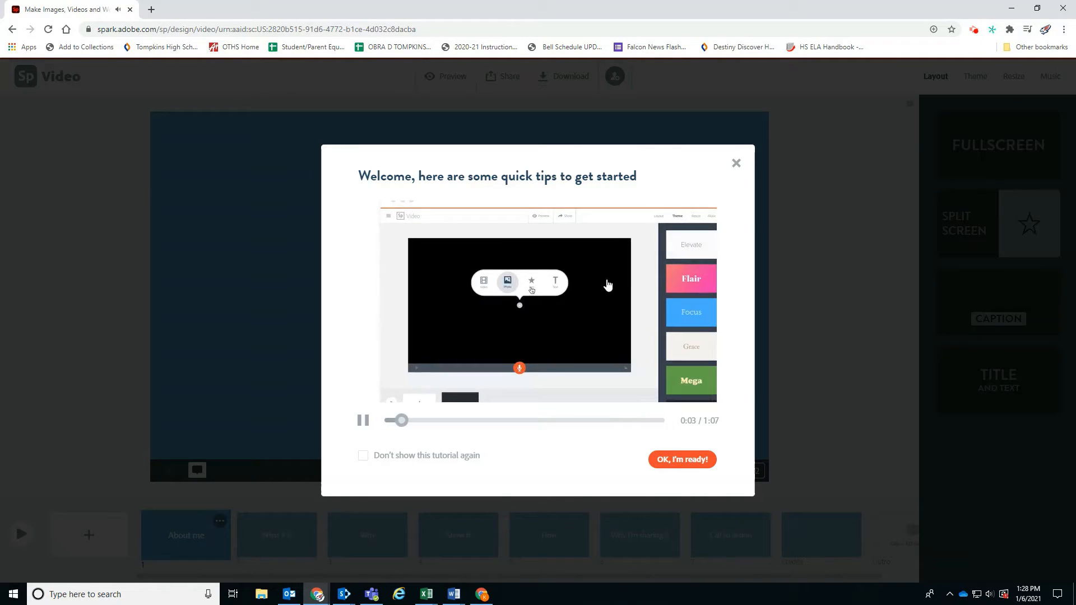
click(681, 459)
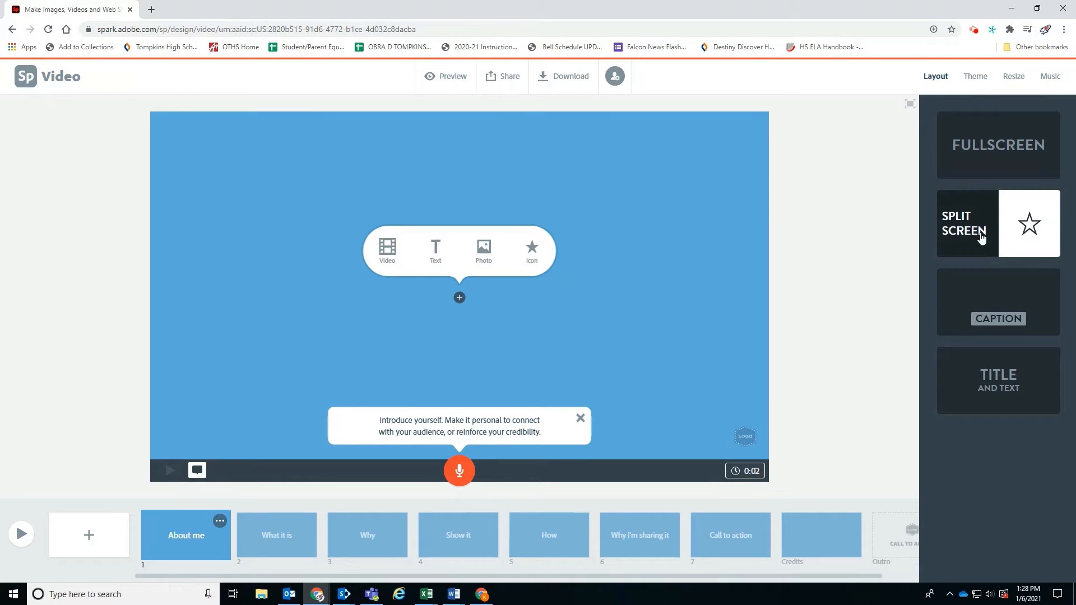
Give the About me slide a split-screen layout and choose Photo for its left half.
click(963, 223)
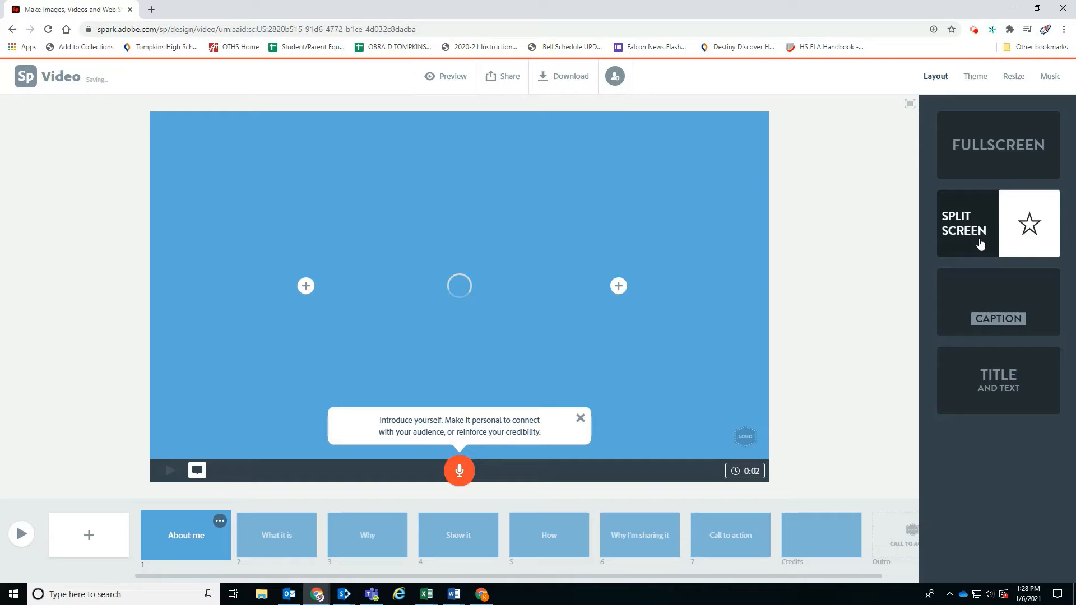
click(962, 223)
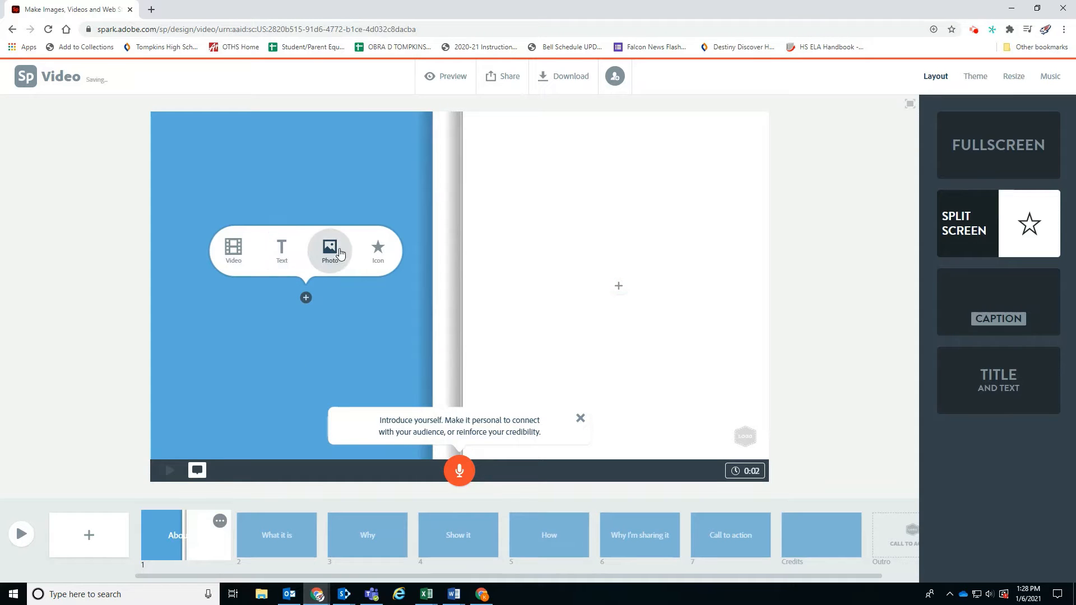
click(329, 250)
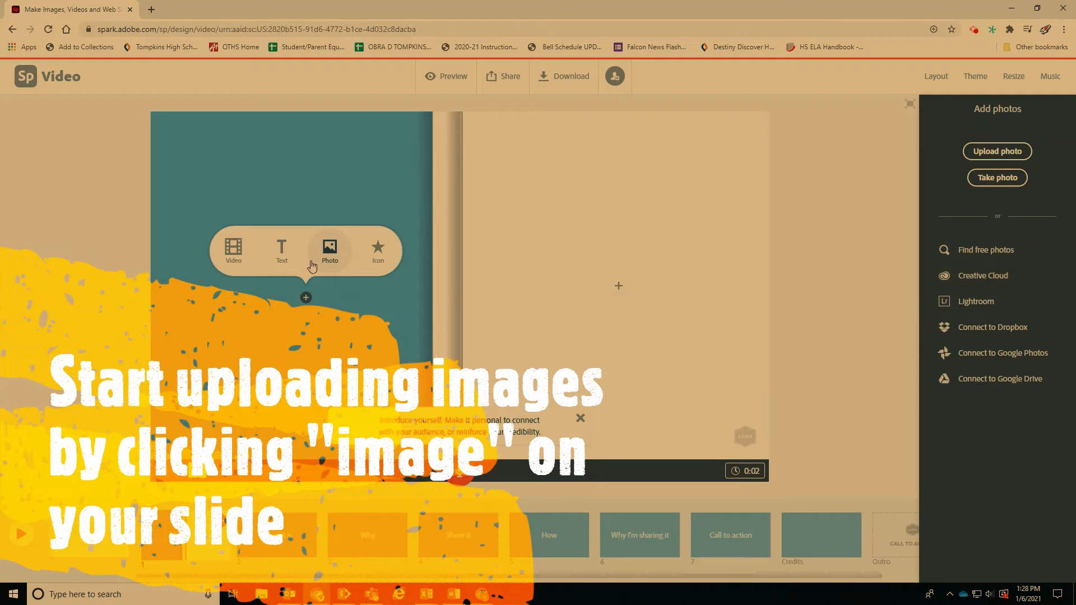
mouse_move(861, 342)
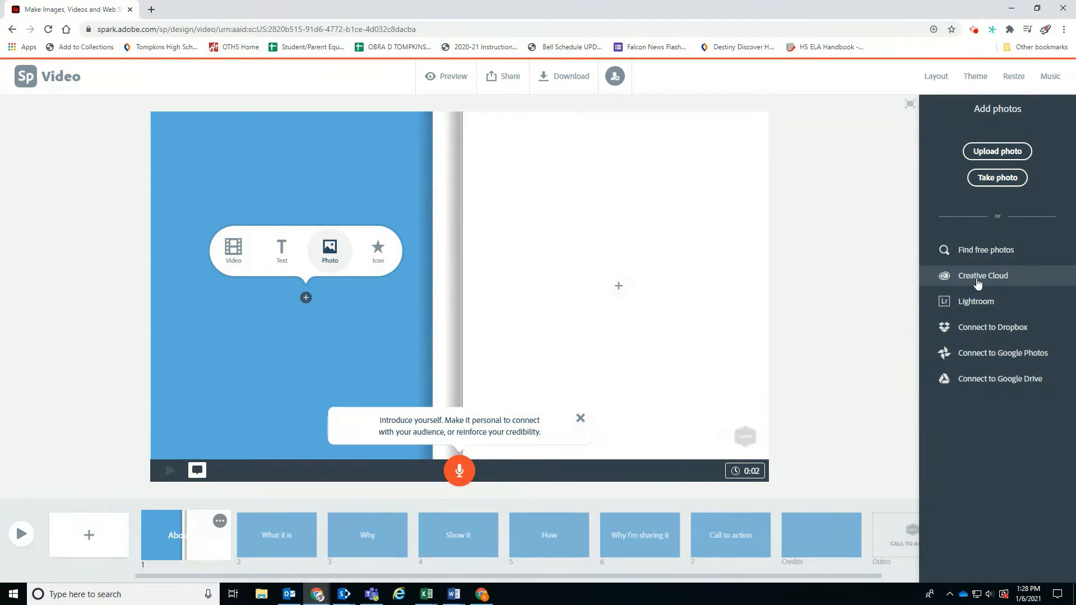
mouse_move(985, 250)
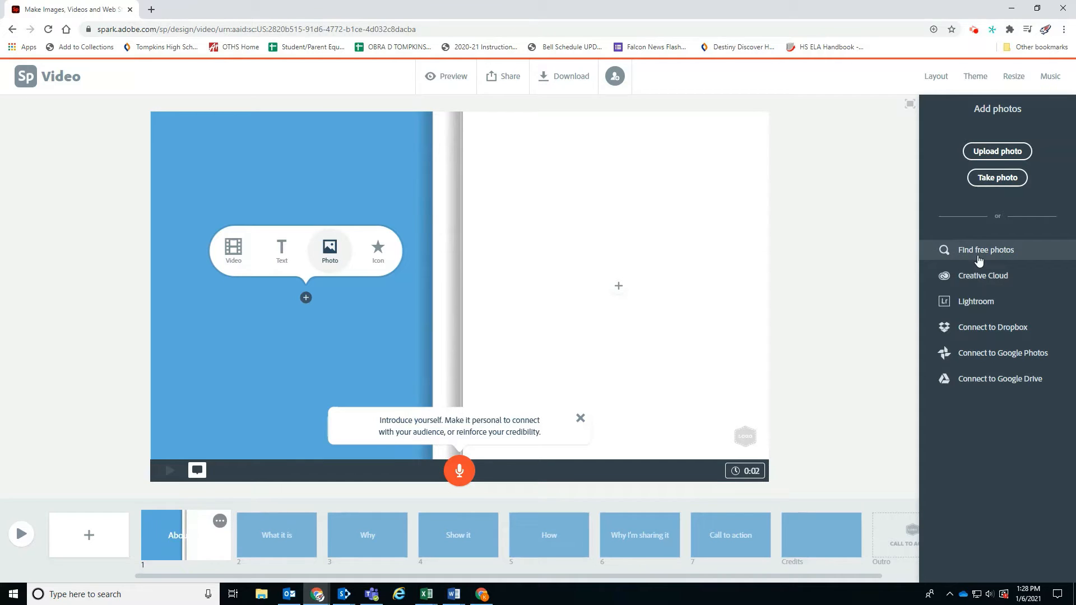
Search free photos for 'greek monster' and place the red-figure vase image on the left half.
click(985, 248)
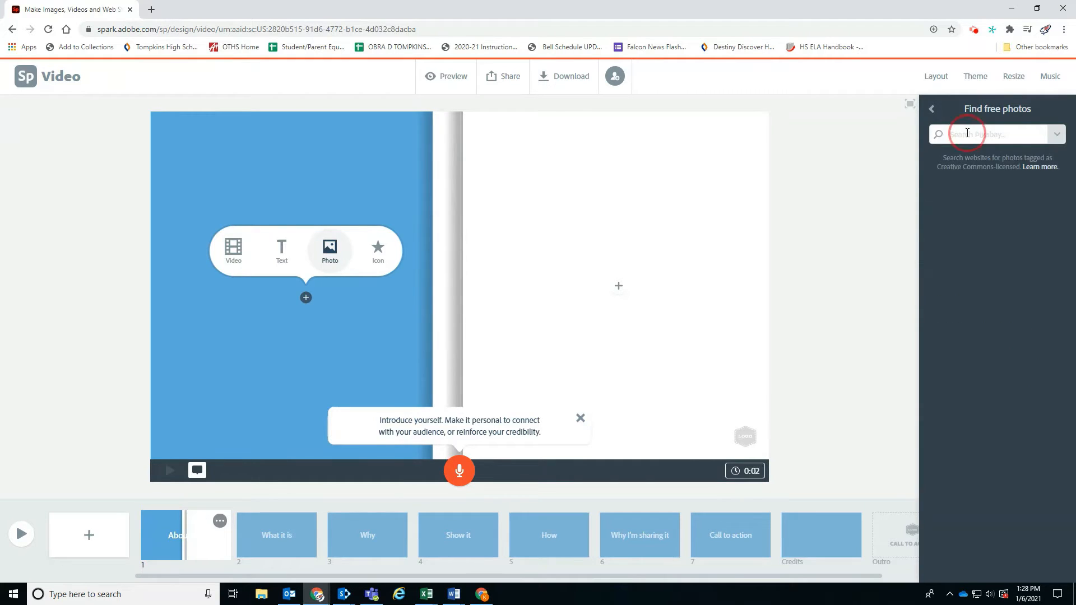
mouse_move(950, 218)
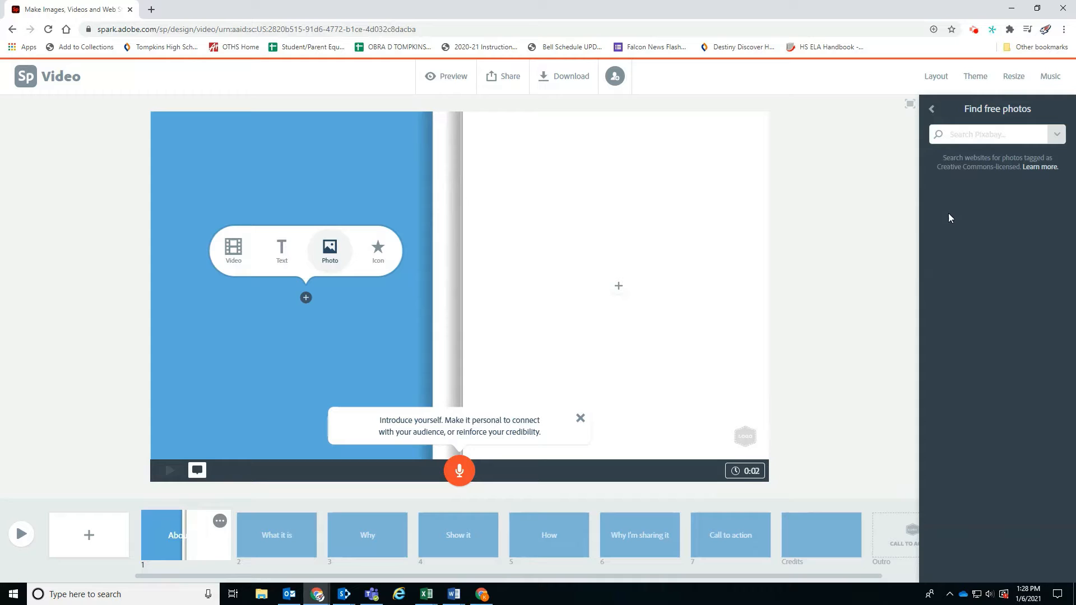
text(m)
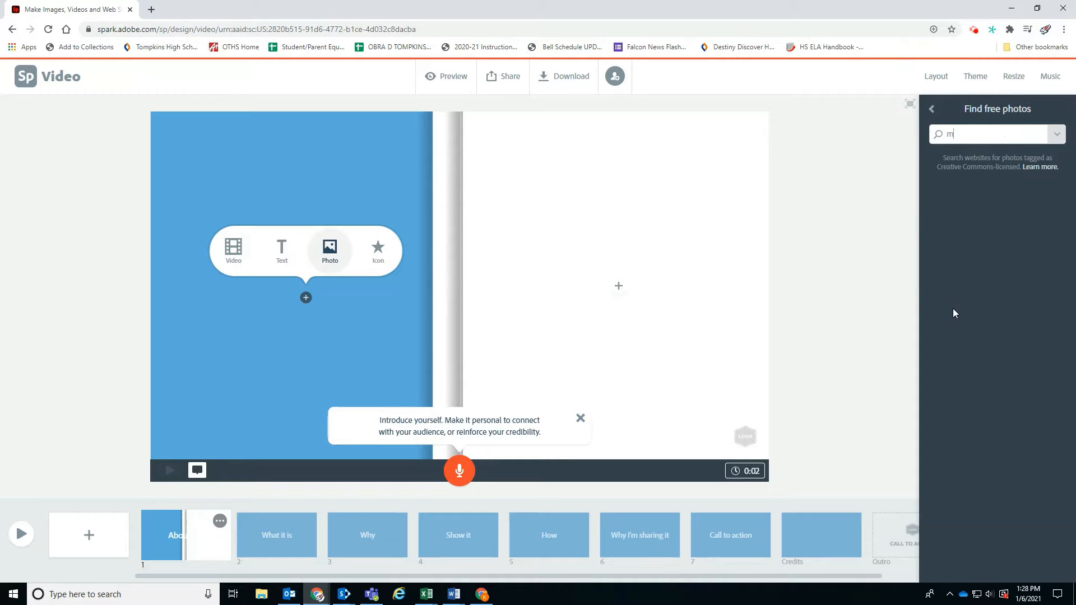
text(onster)
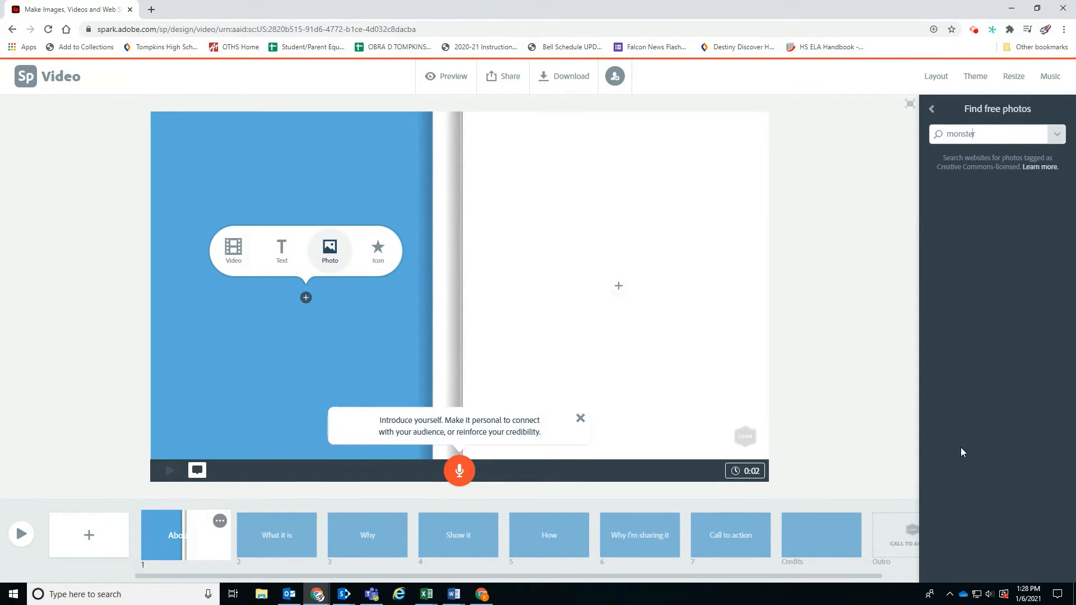
text(greek)
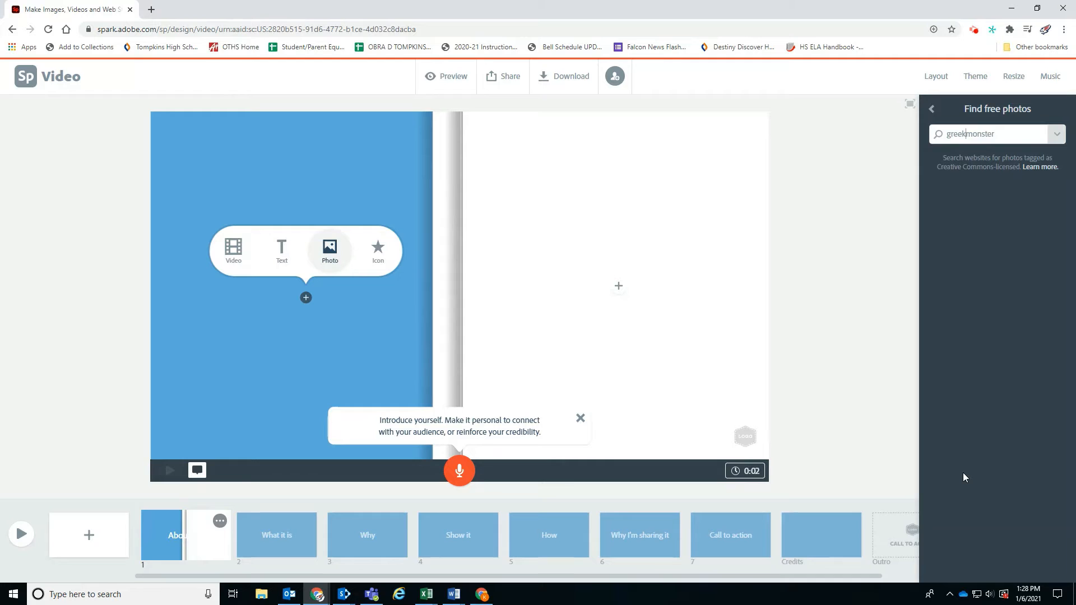
key(Return)
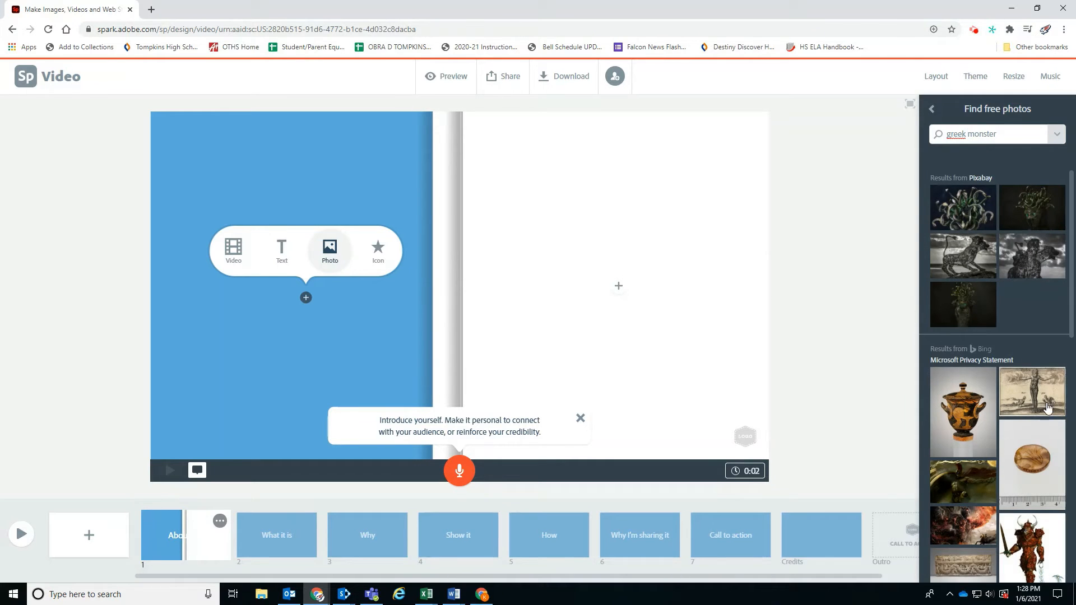
scroll(down, 3)
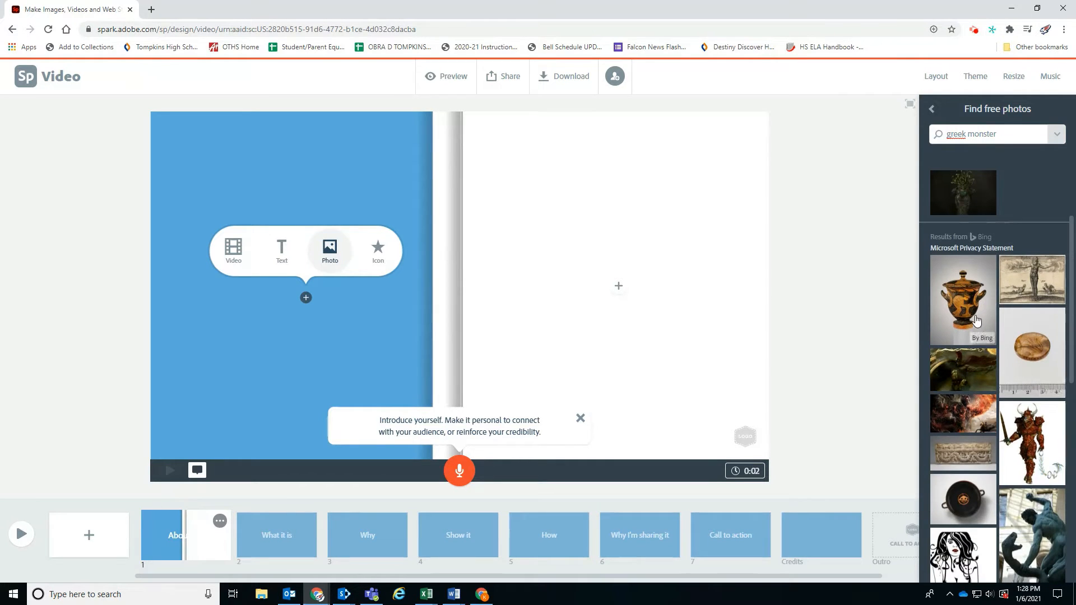
click(962, 300)
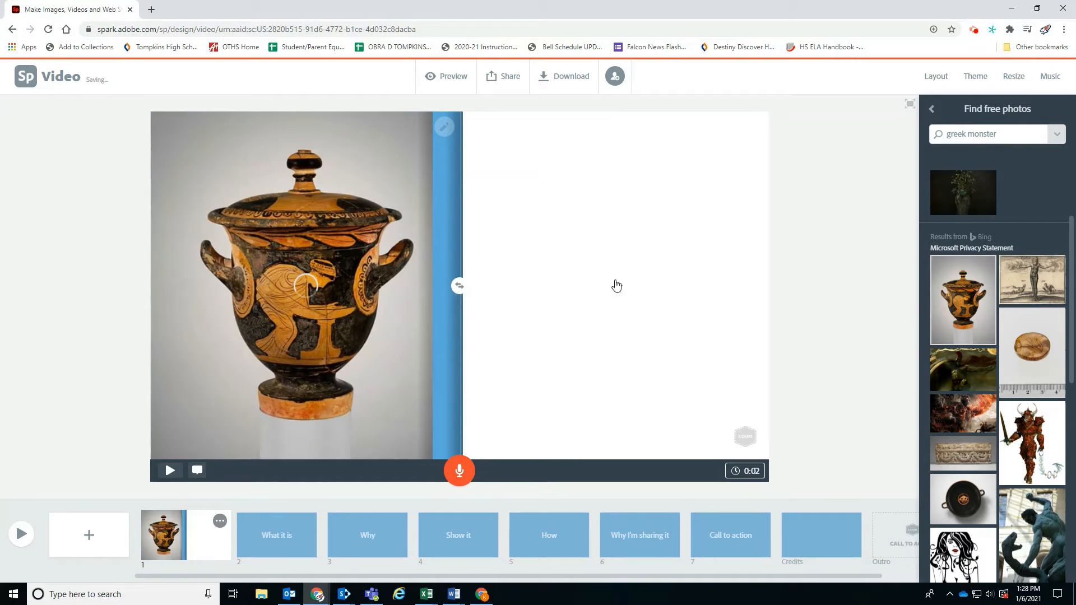
click(617, 297)
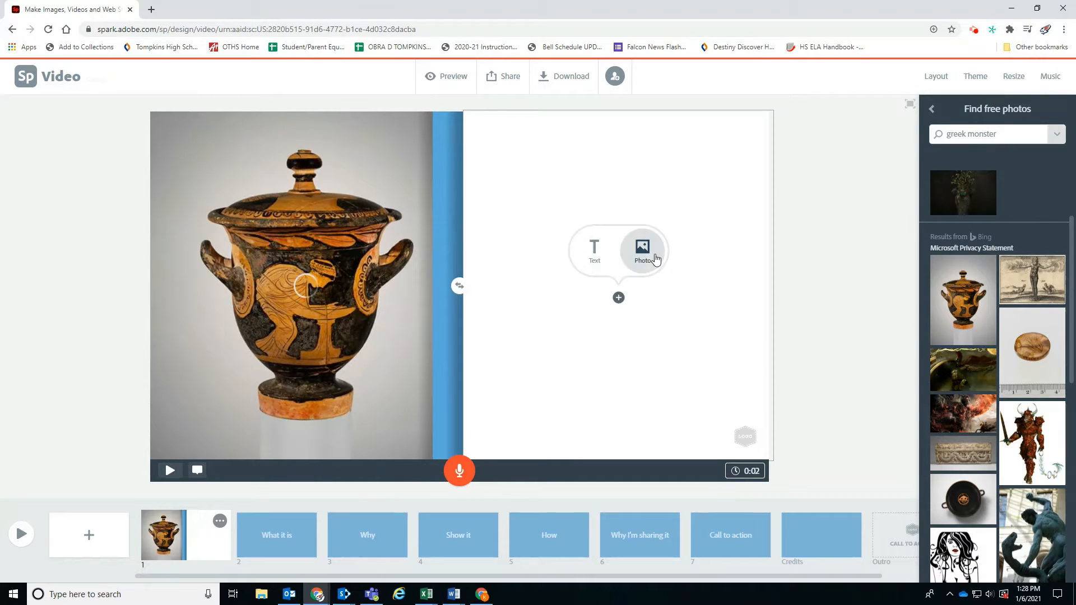
Add the text 'Monster by Ms. Slough' to the right half, then open the 'What it is' slide.
click(593, 250)
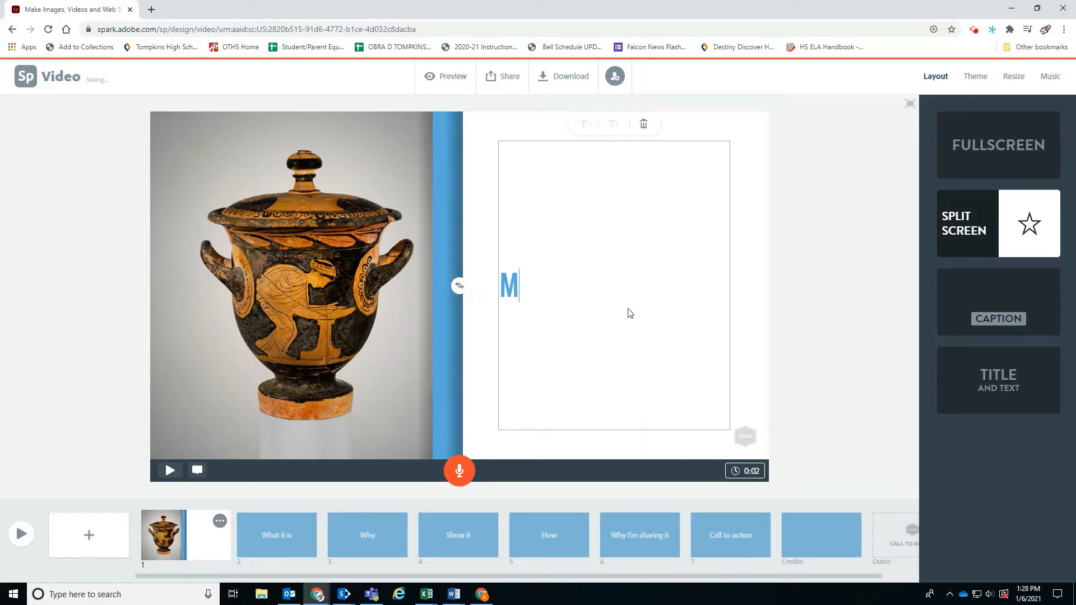
text(onster)
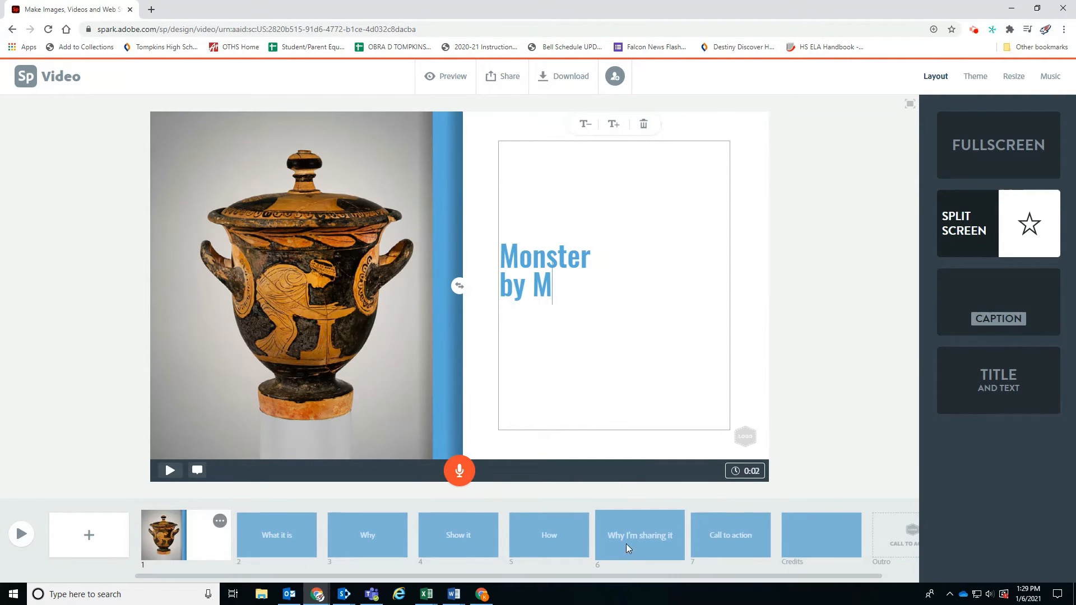
text(s. Slough)
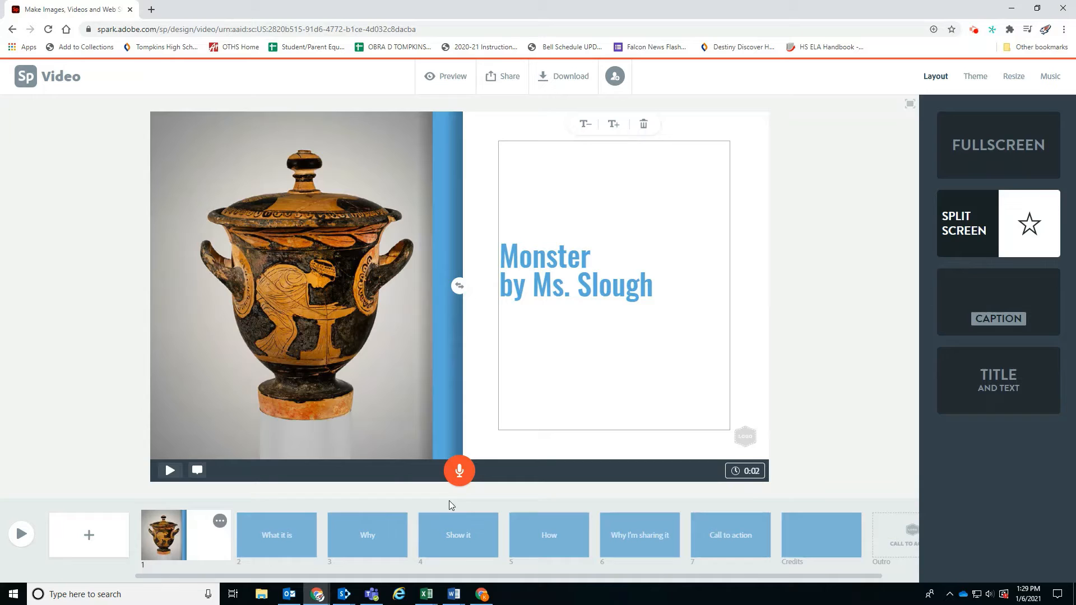
click(276, 534)
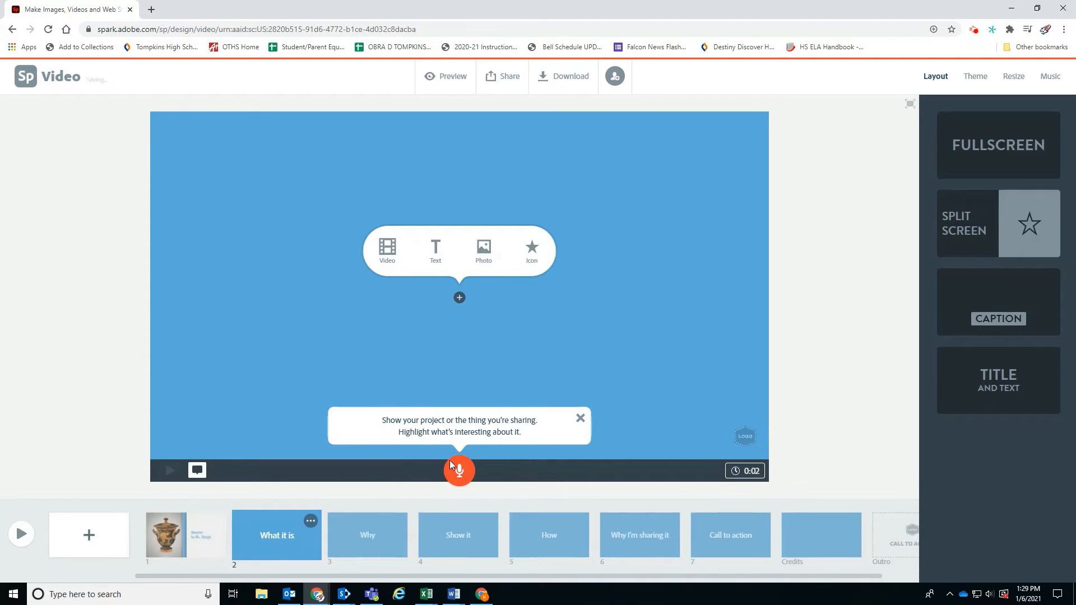
mouse_move(398, 496)
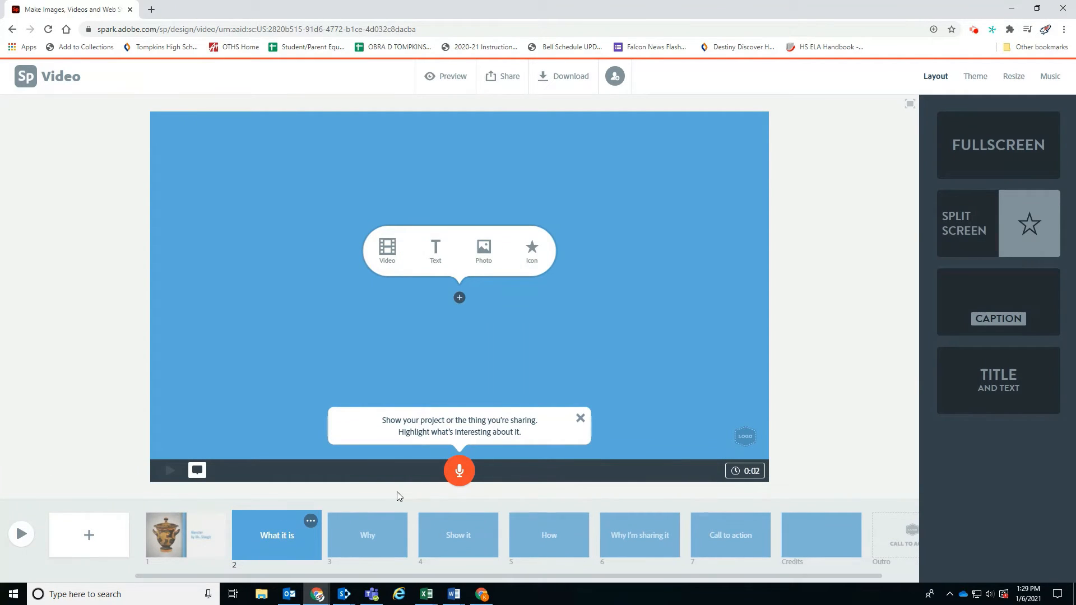
mouse_move(483, 250)
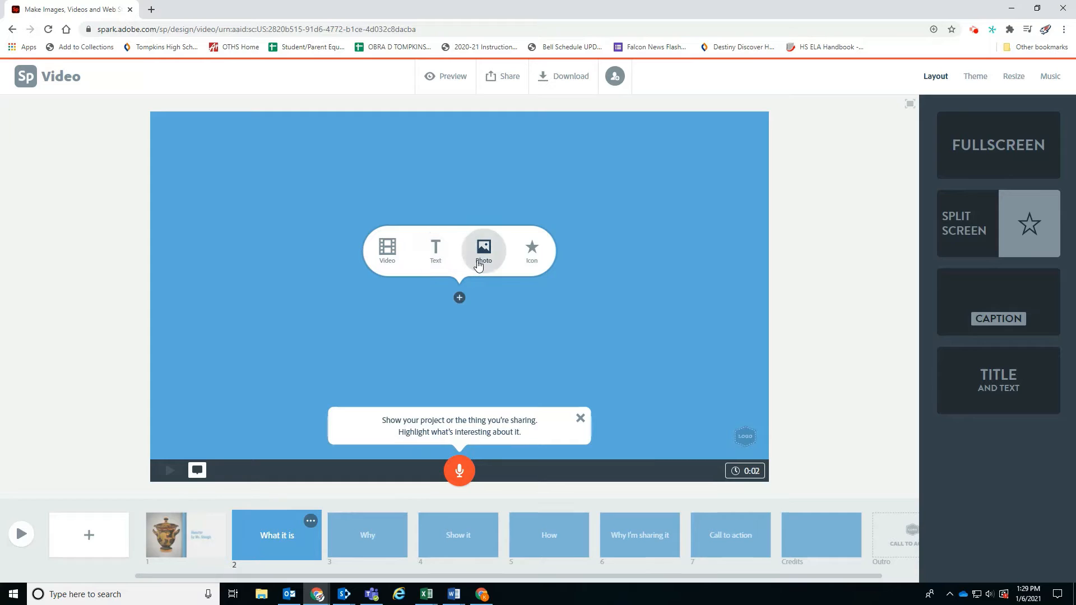
Upload the purple monster image file to slide 2, then open the 'Why' slide.
click(483, 250)
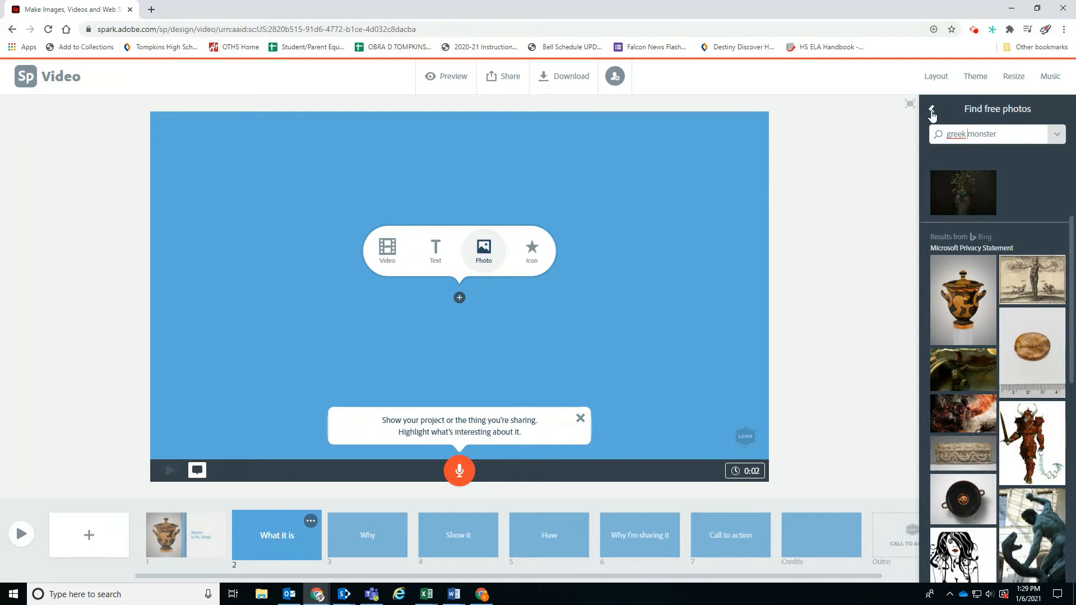
click(931, 110)
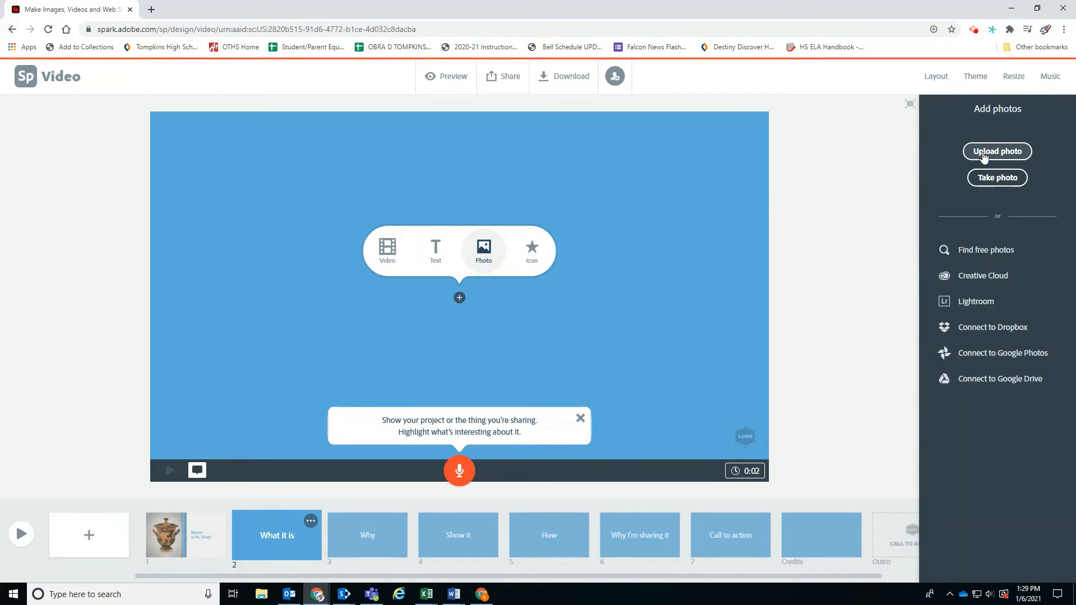
click(996, 151)
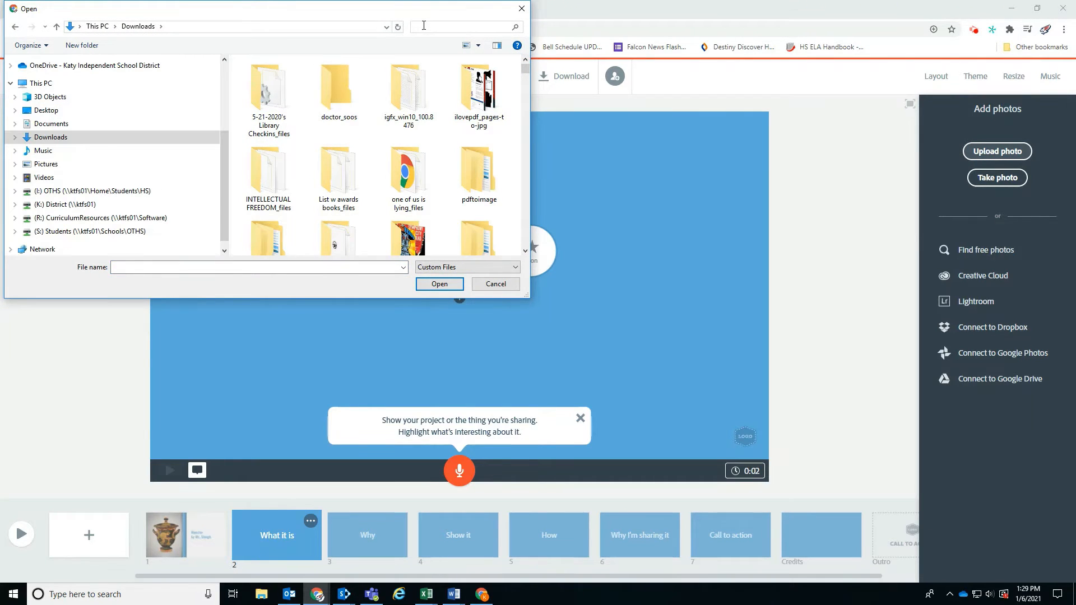
text(monster)
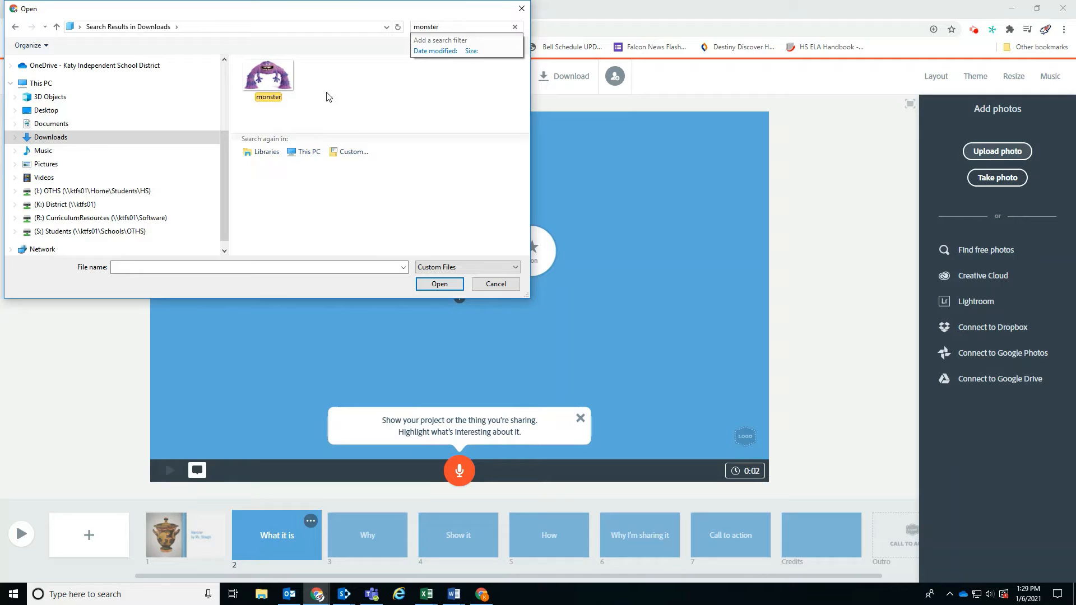
click(494, 283)
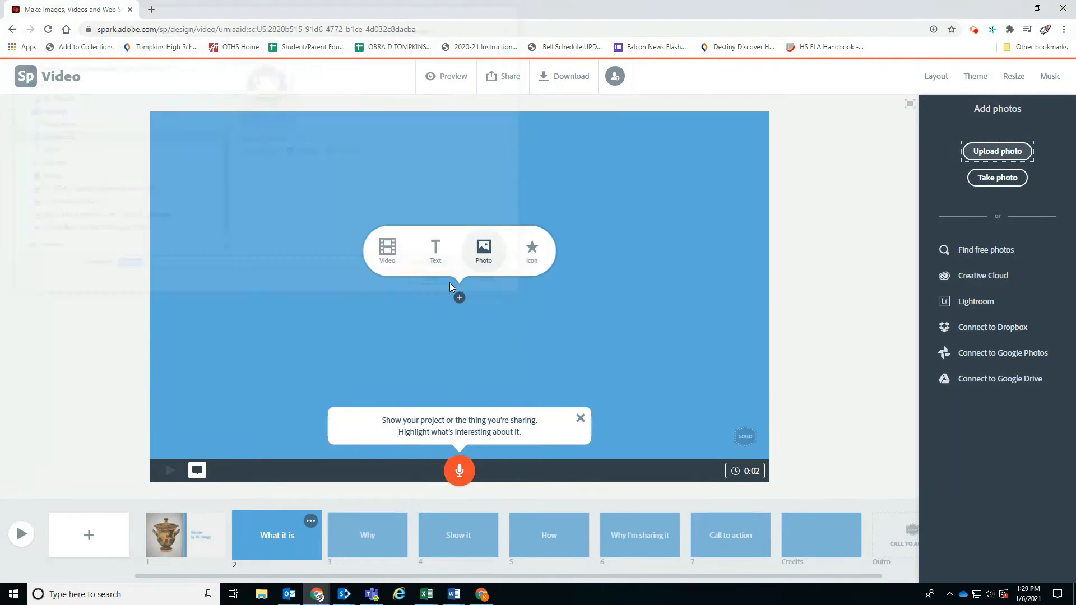
click(483, 250)
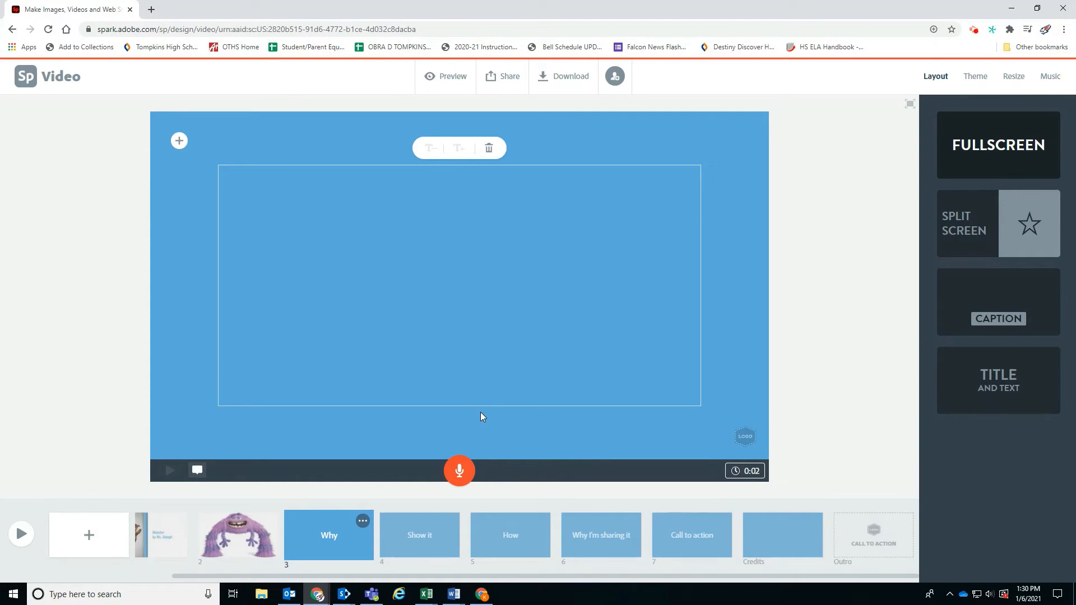
Finish titling the third slide 'Explanation' and move to the fourth slide, Show it.
text(Explanation)
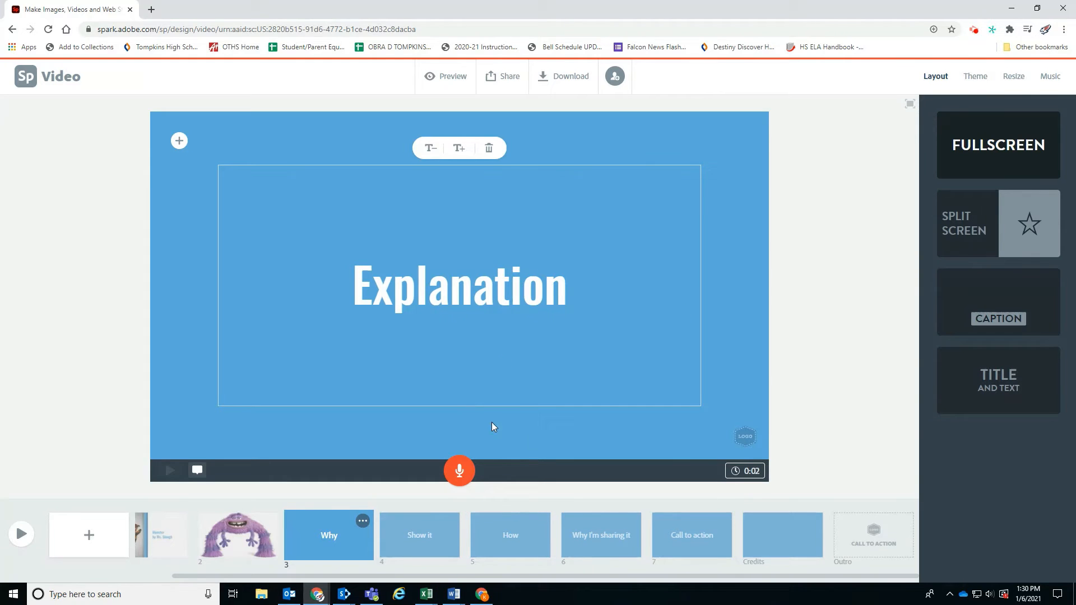
click(419, 535)
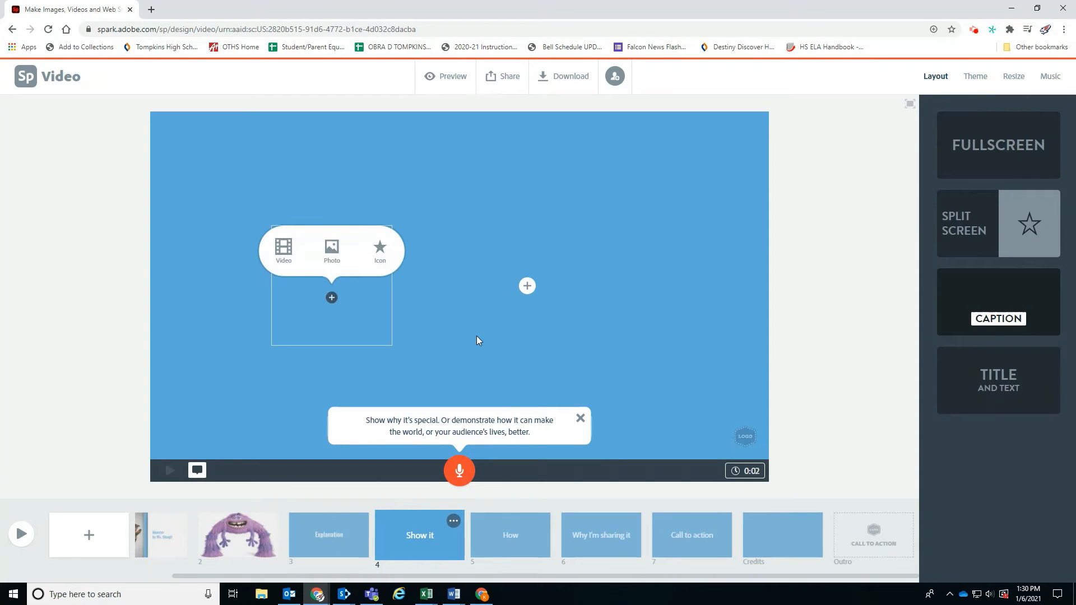
mouse_move(444, 449)
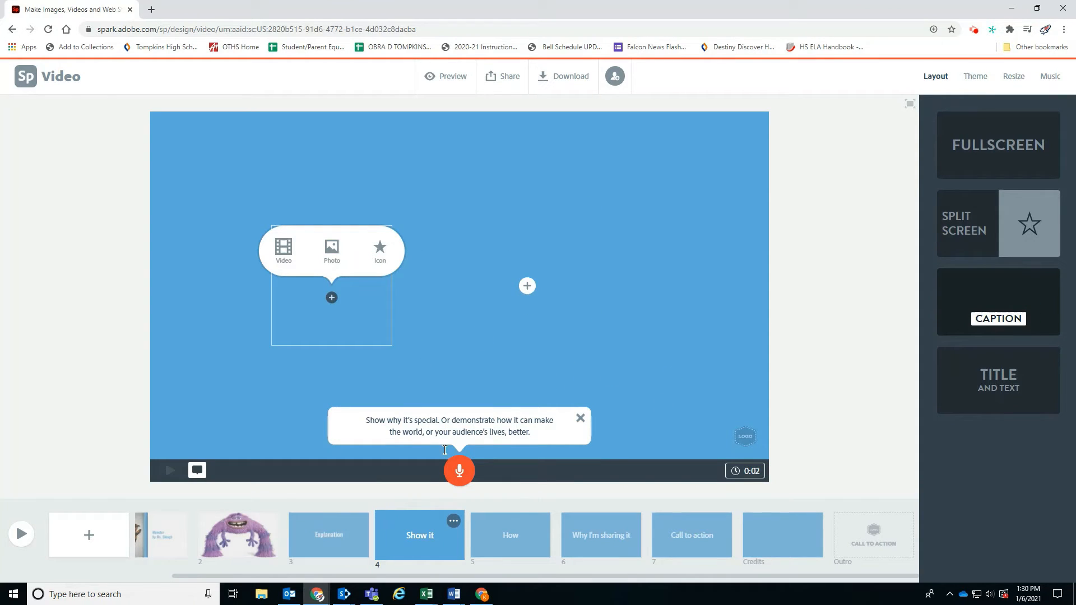
mouse_move(477, 229)
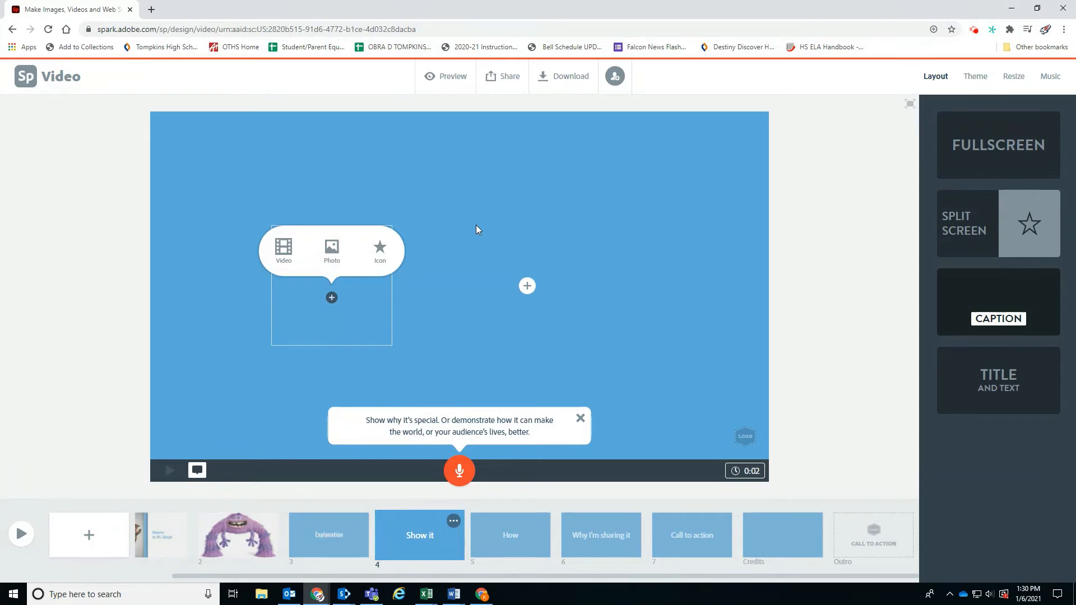
mouse_move(645, 340)
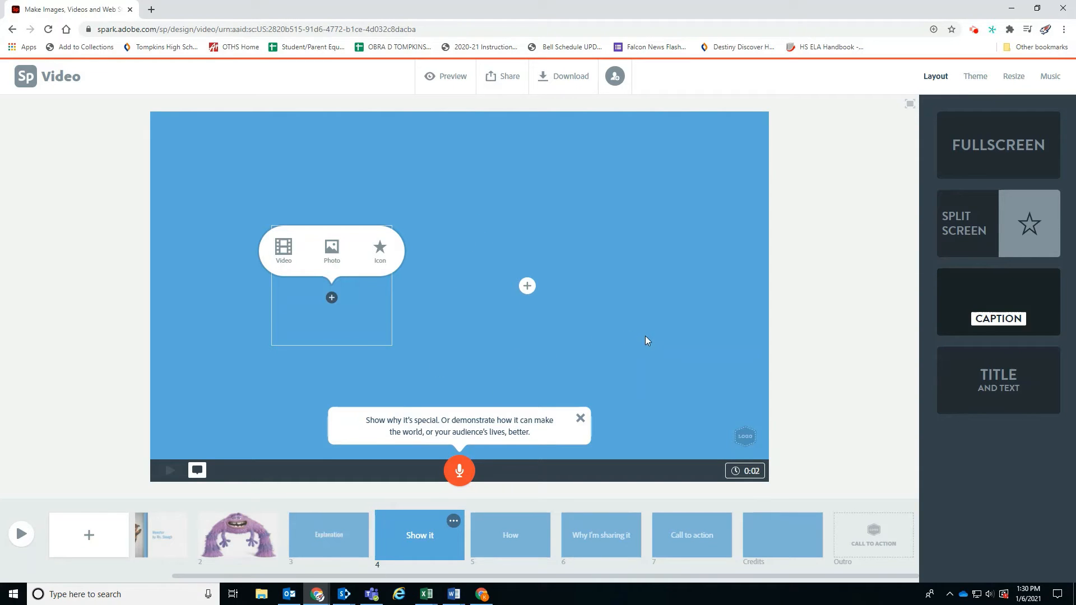
mouse_move(1017, 403)
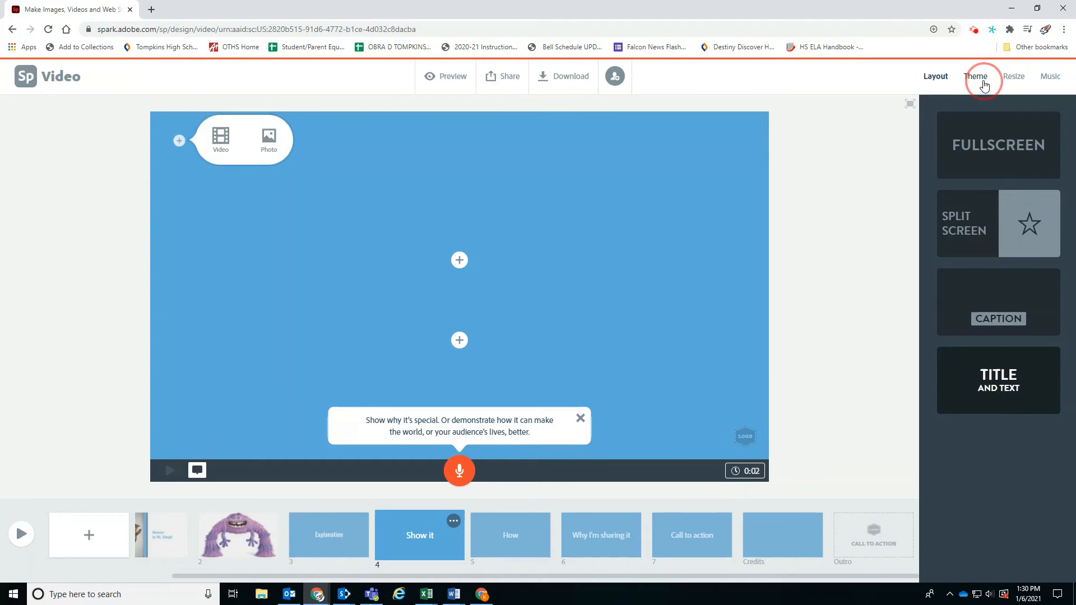
click(975, 76)
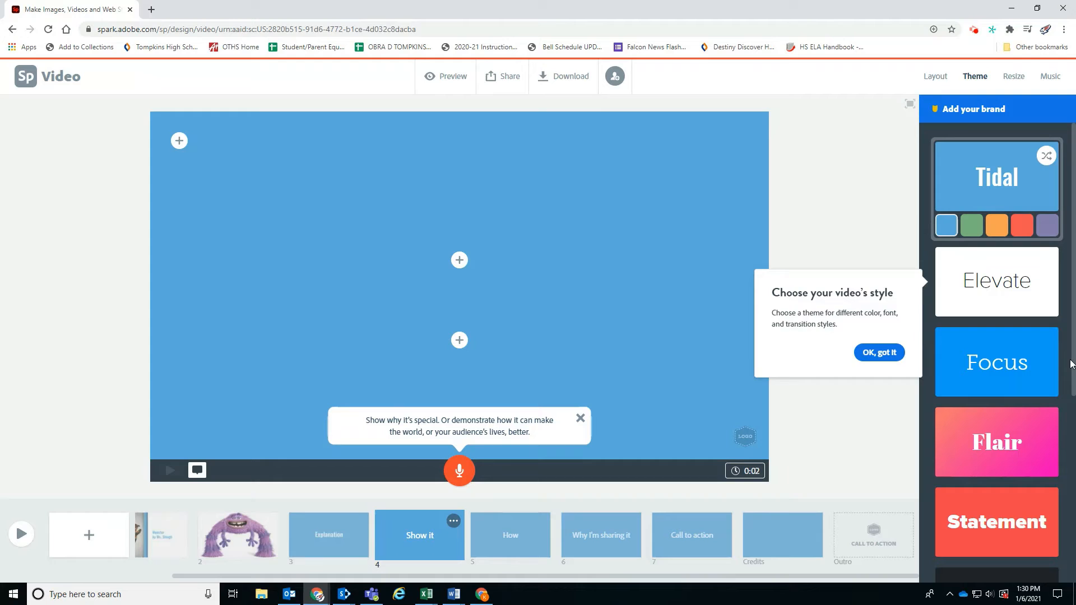
Try the Mega theme, then apply the Flair theme with its orange gradient palette.
scroll(down, 3)
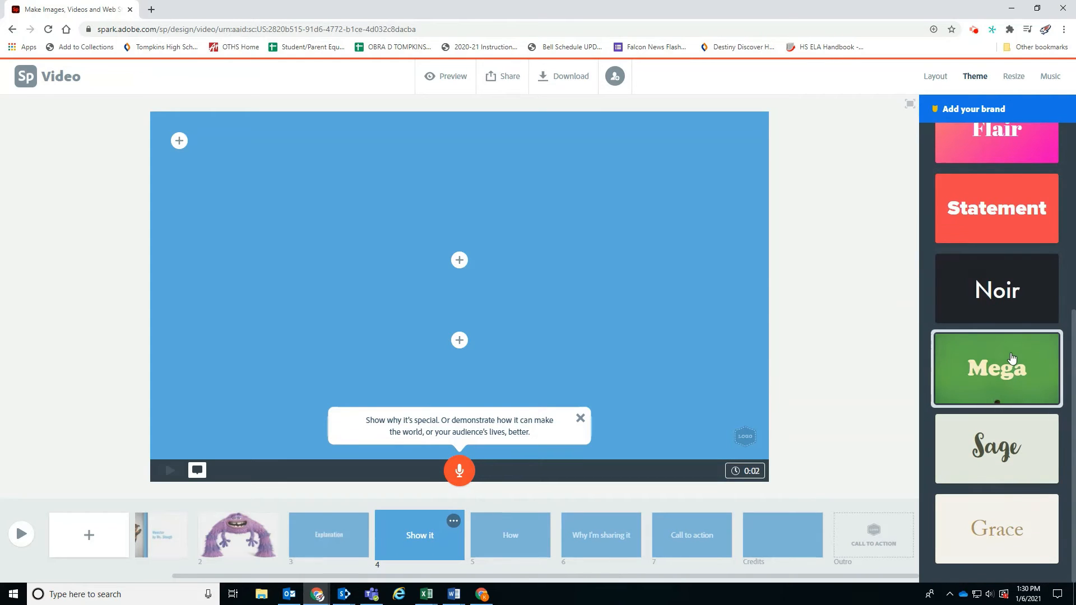
click(996, 368)
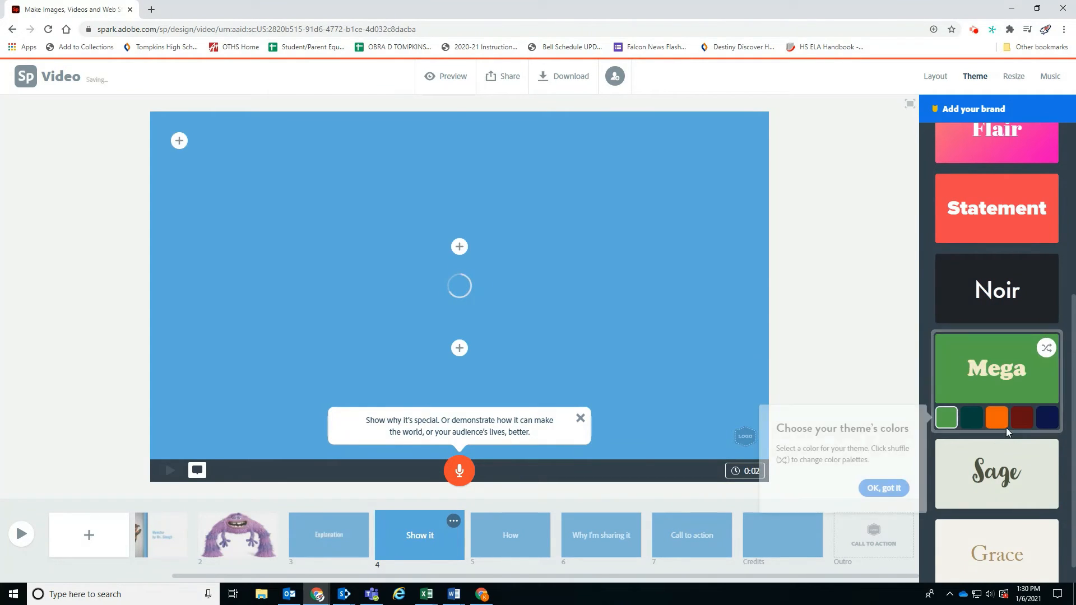
click(945, 417)
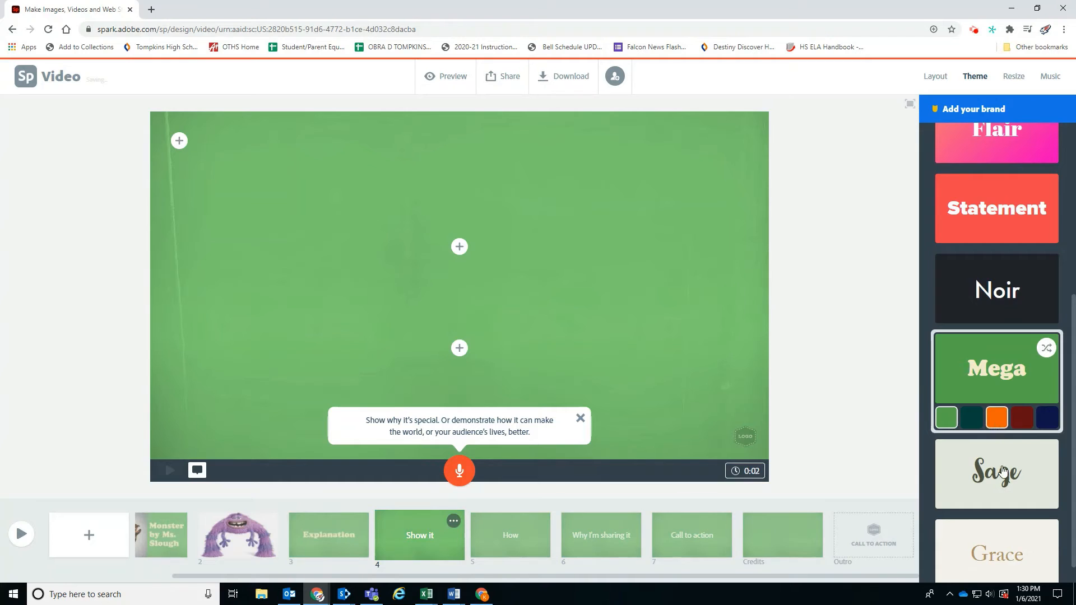
click(995, 473)
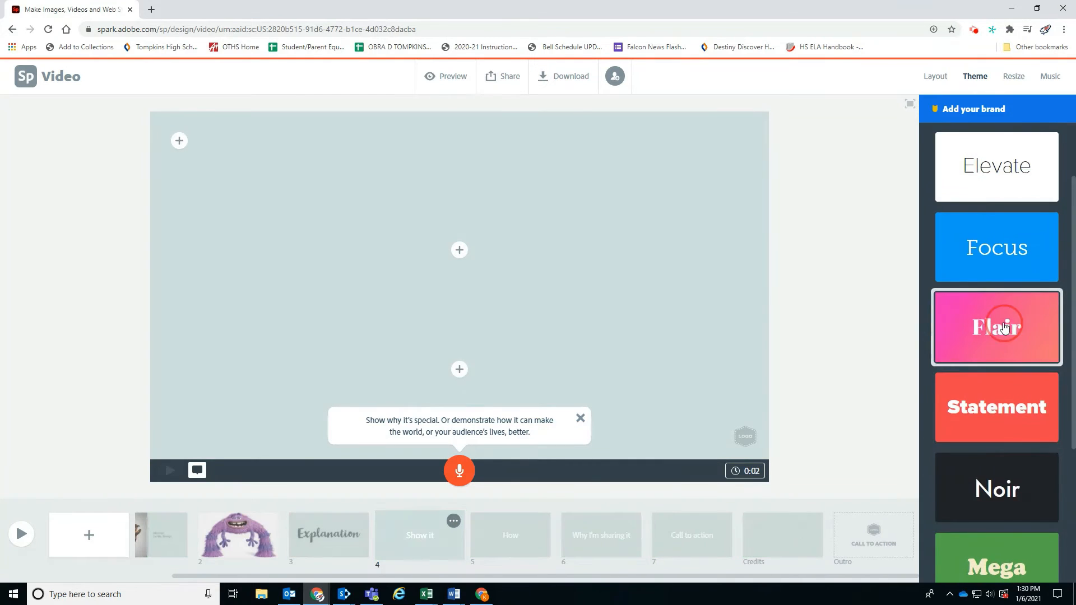
click(996, 327)
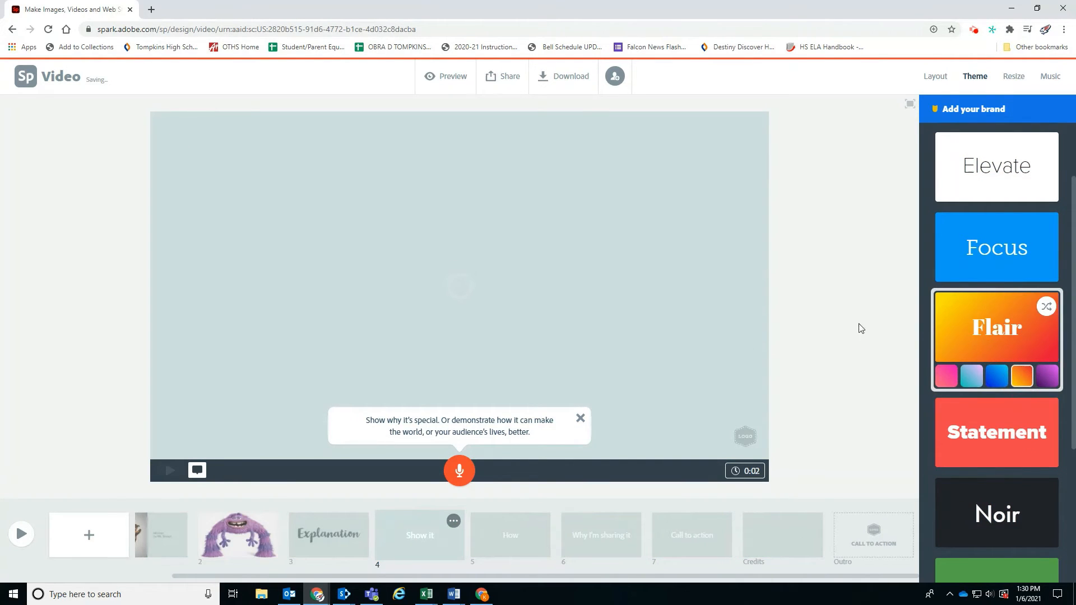
click(995, 327)
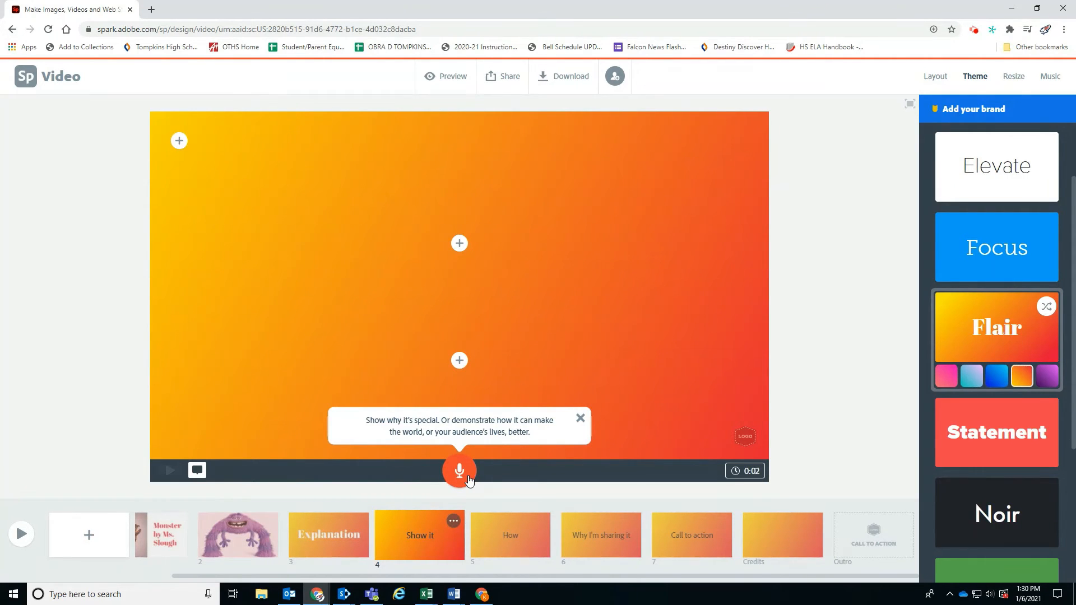
Allow microphone access and record a voiceover on the Show it slide.
click(458, 471)
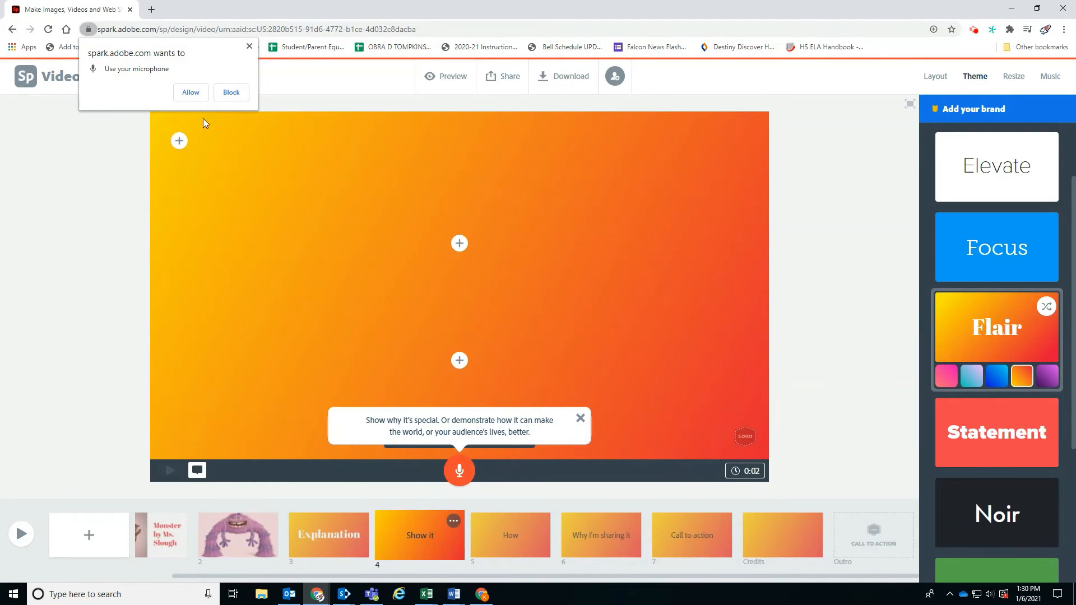
click(231, 92)
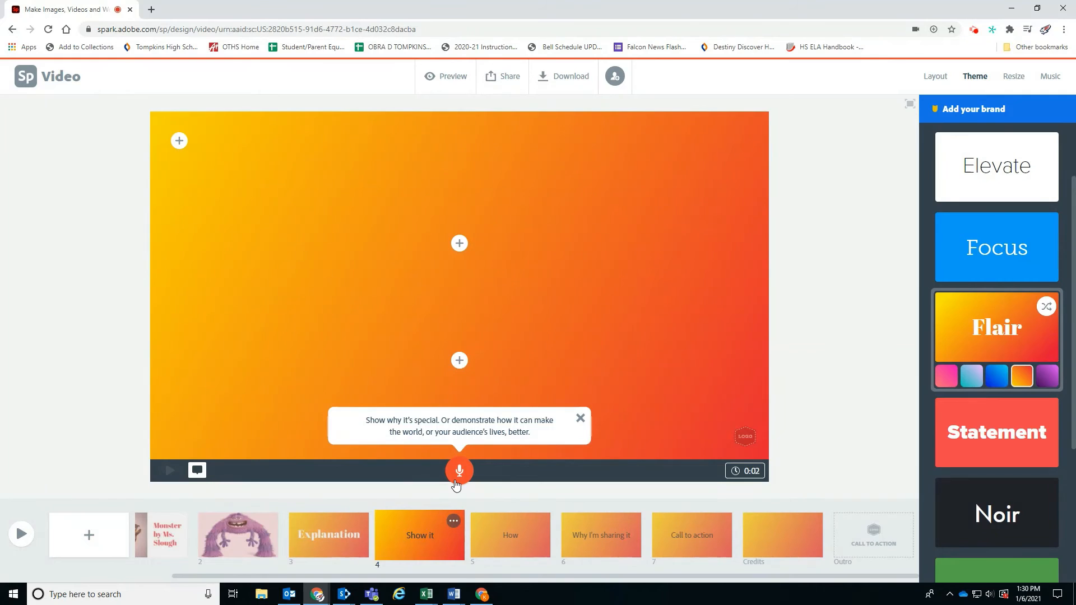
click(458, 471)
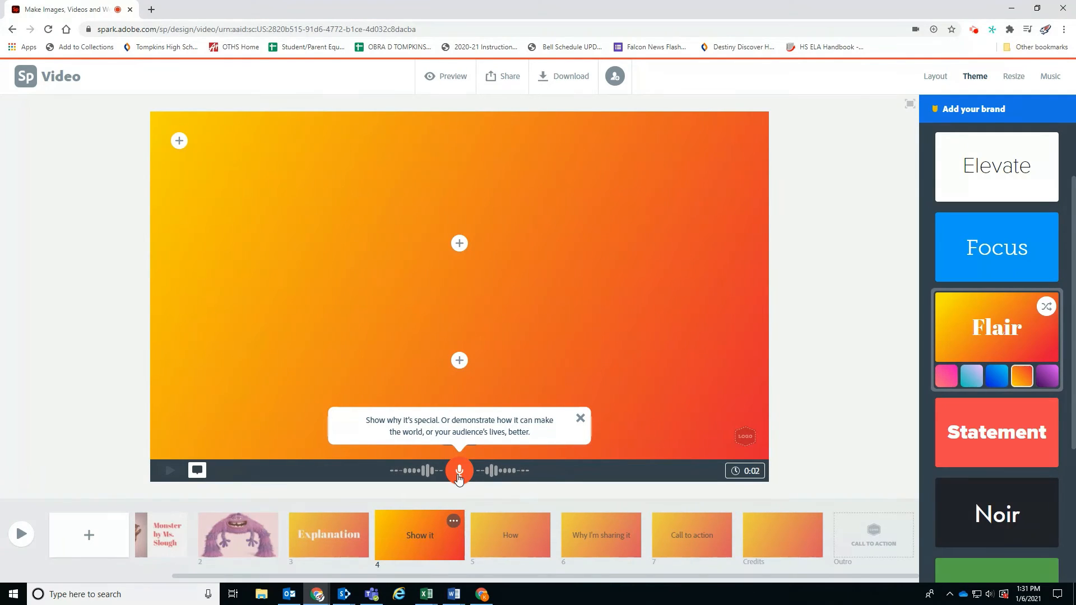
click(458, 470)
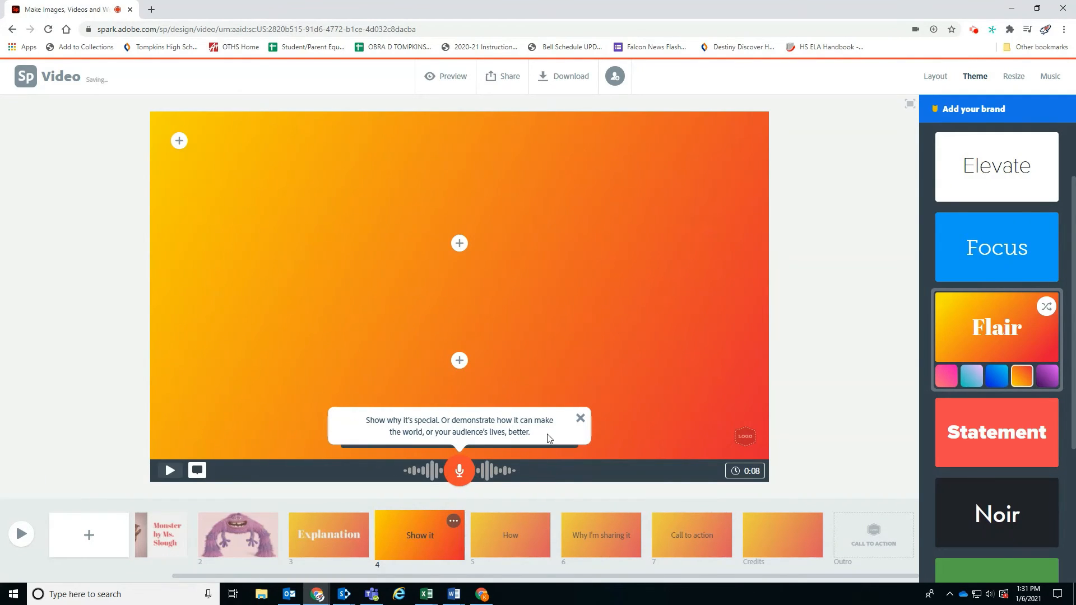
click(580, 418)
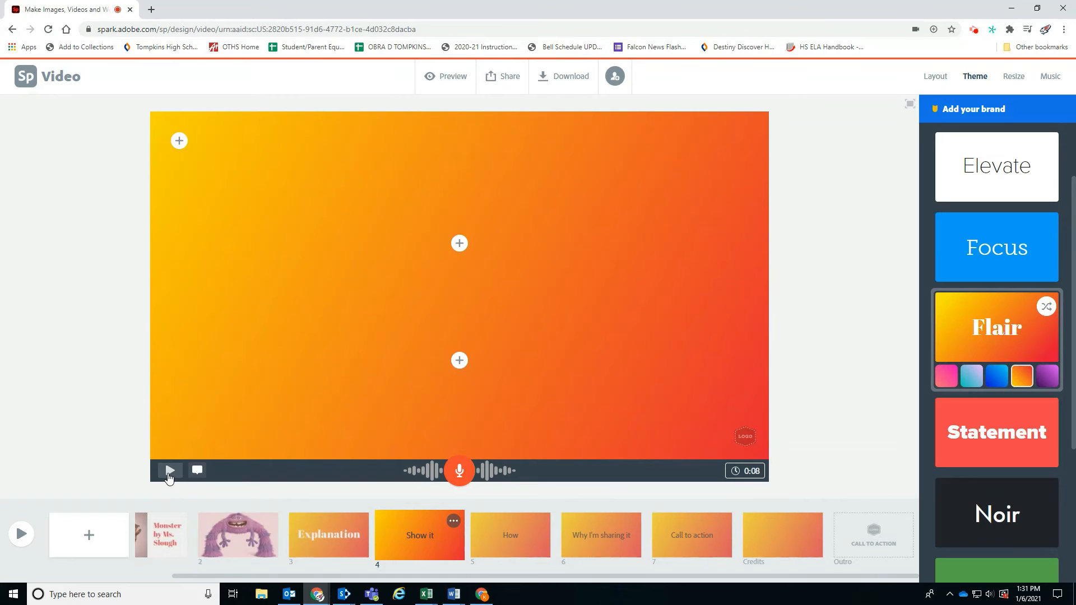
Play back the voiceover, re-record it, and bring up the Share options.
click(169, 471)
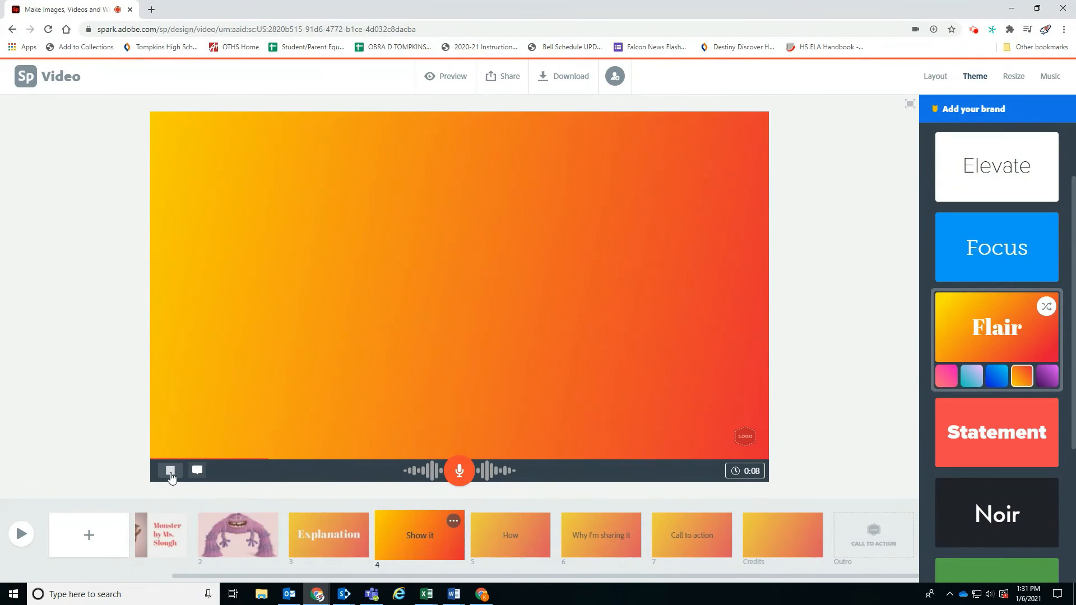
click(171, 471)
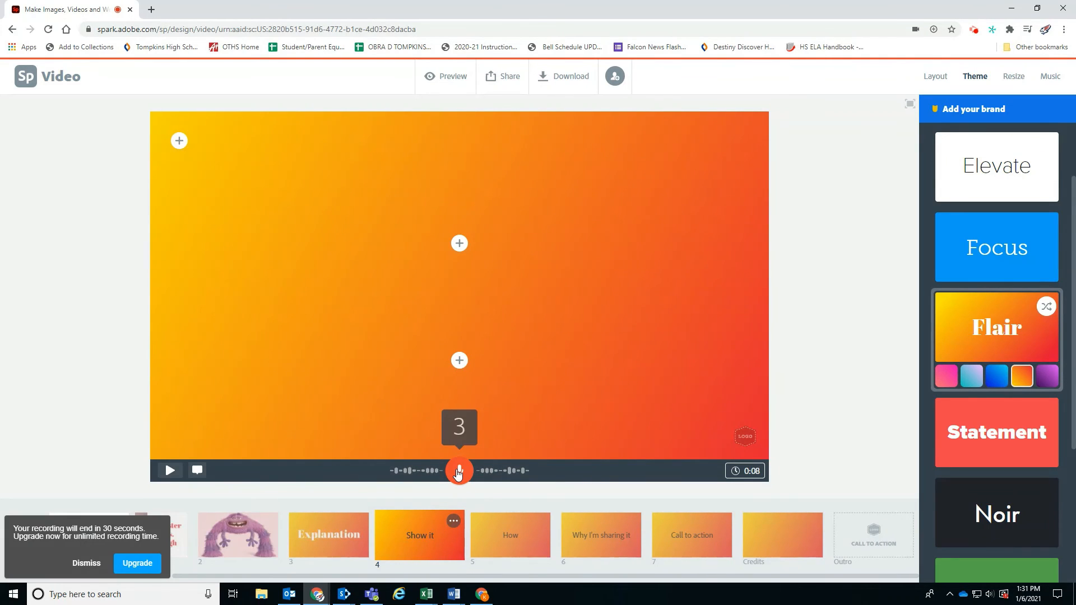
click(458, 470)
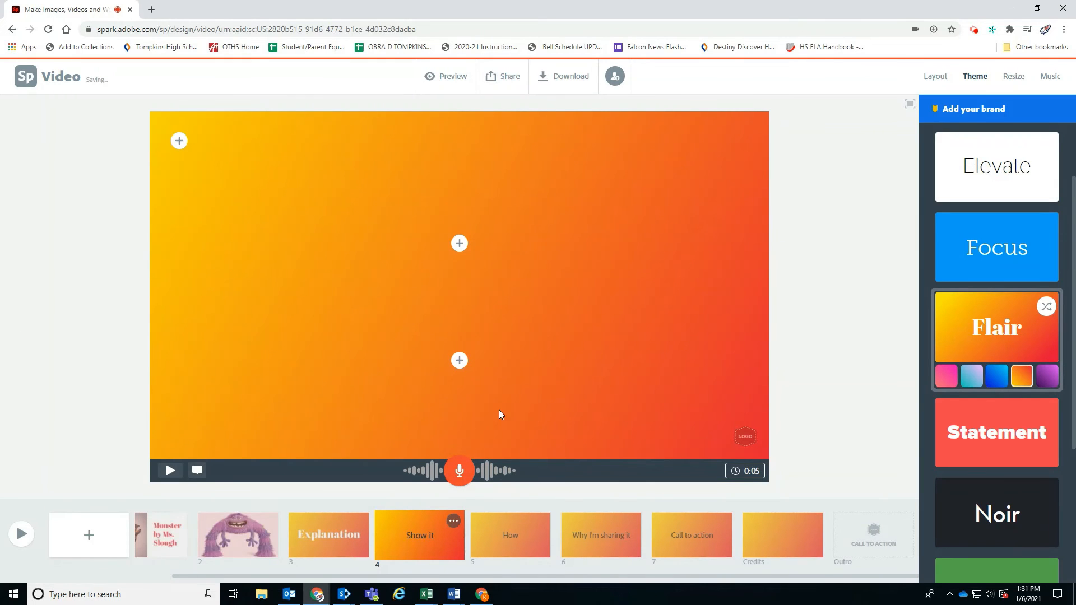
click(508, 77)
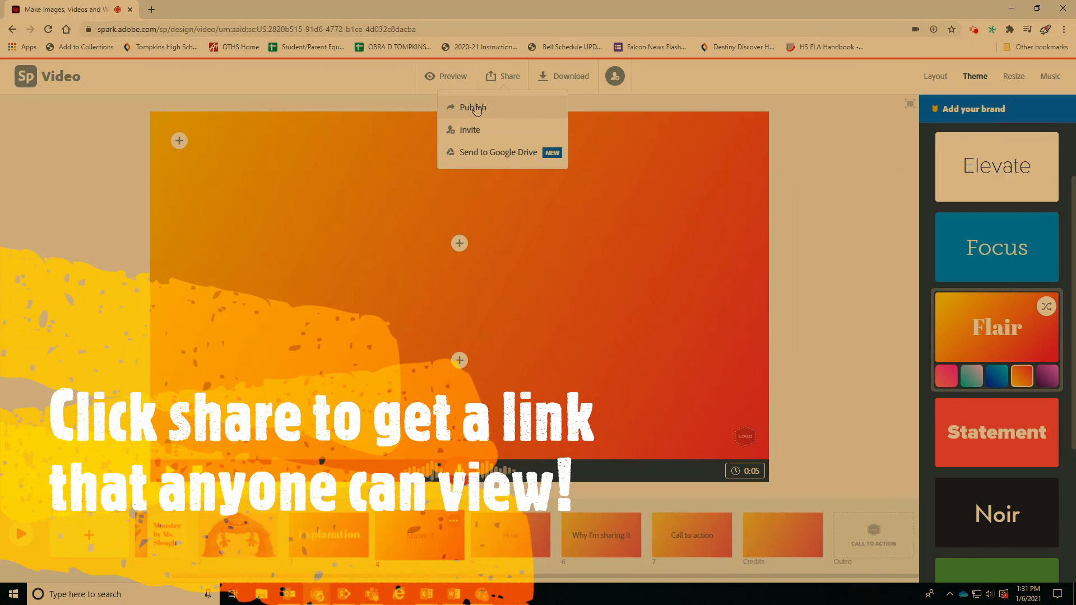
Publish the video from the Share menu to generate a viewable link.
click(472, 108)
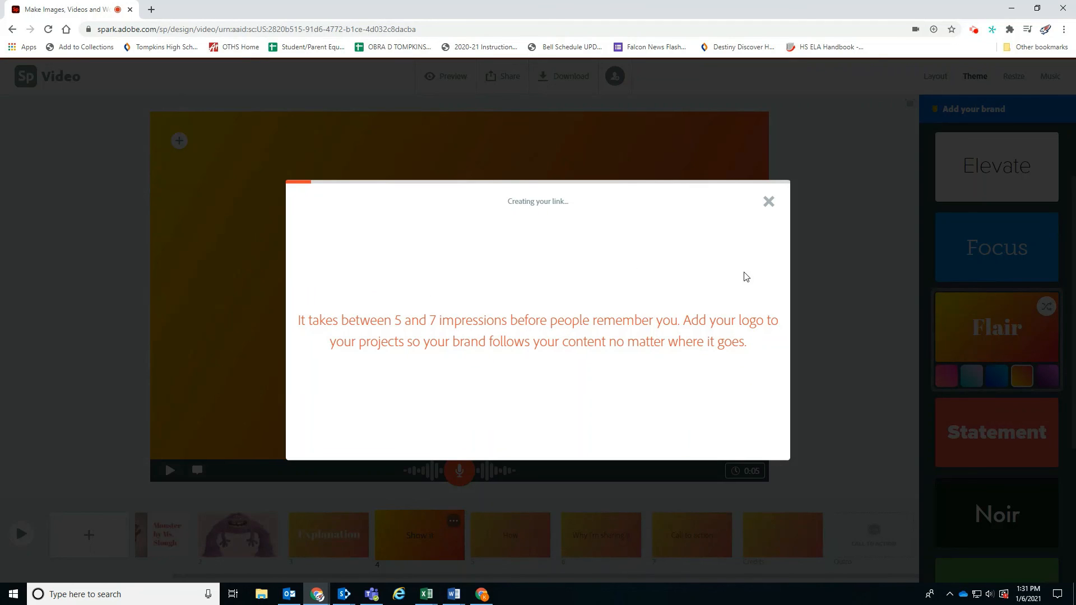
mouse_move(707, 289)
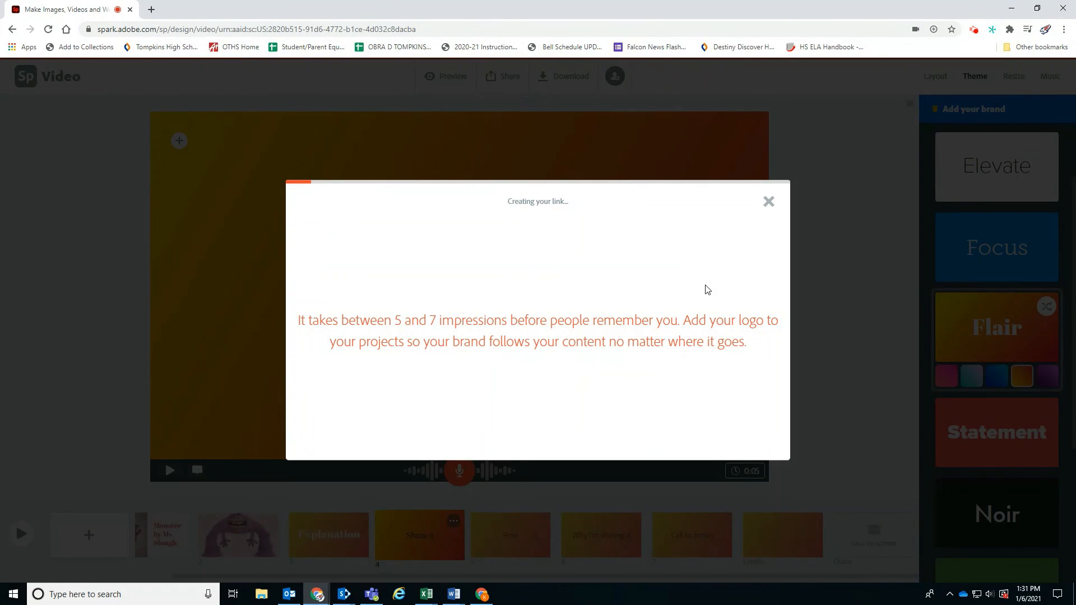
mouse_move(532, 259)
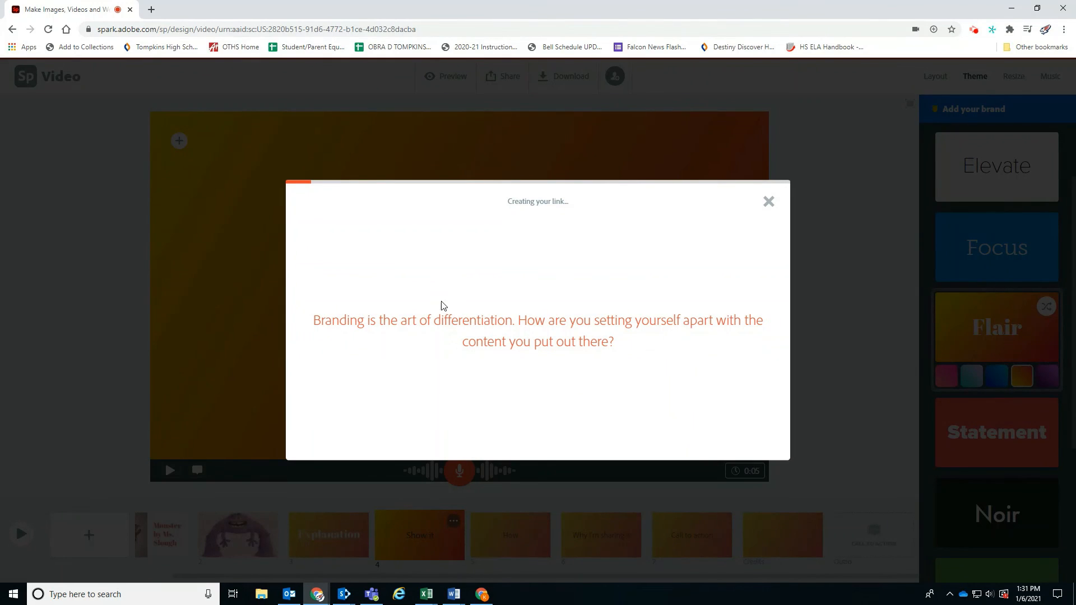
mouse_move(511, 297)
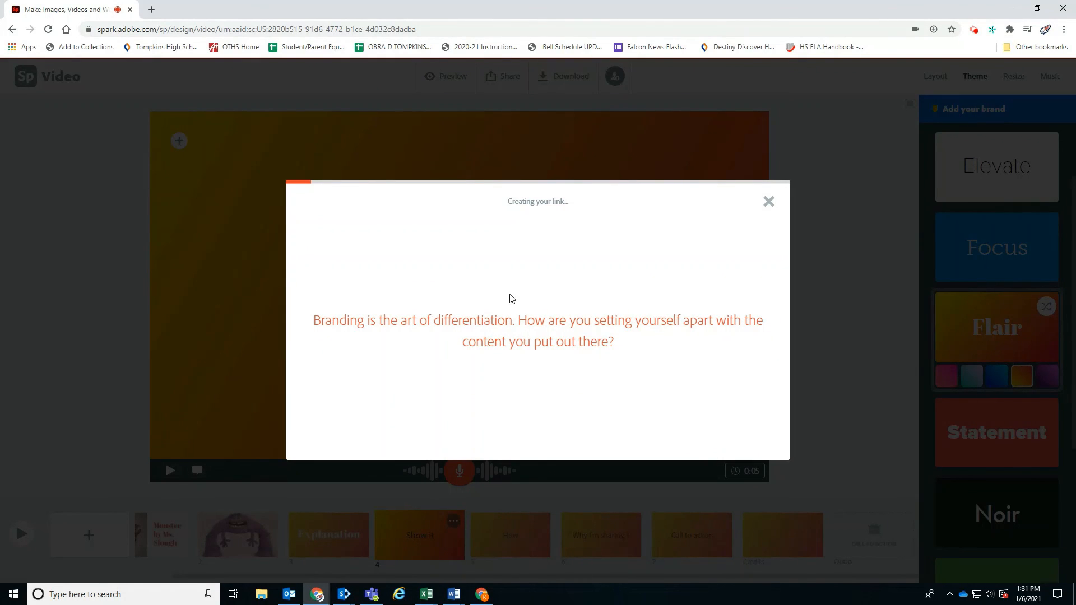
mouse_move(712, 284)
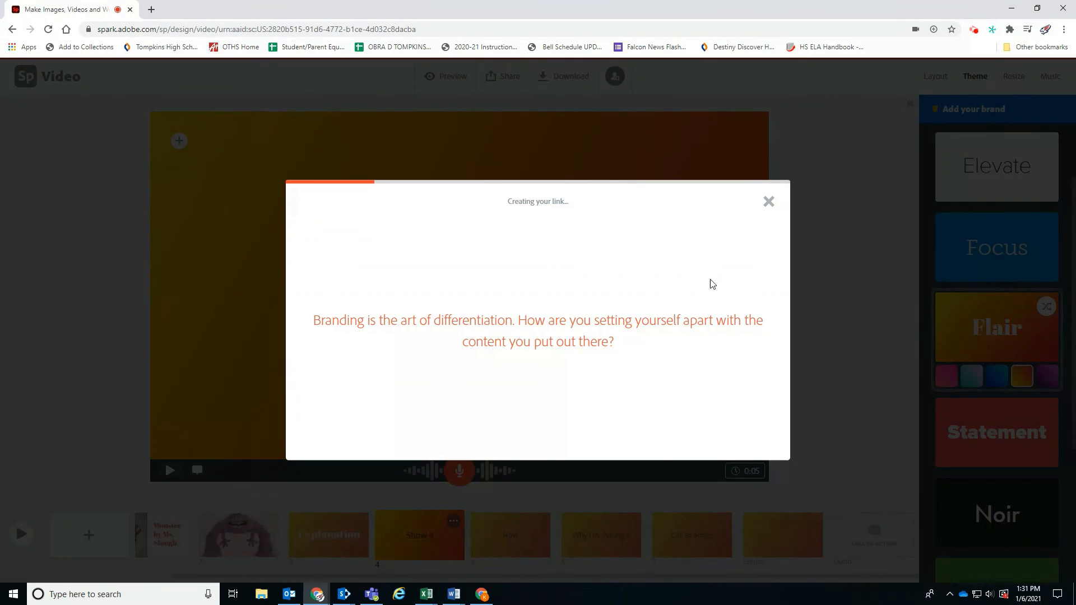